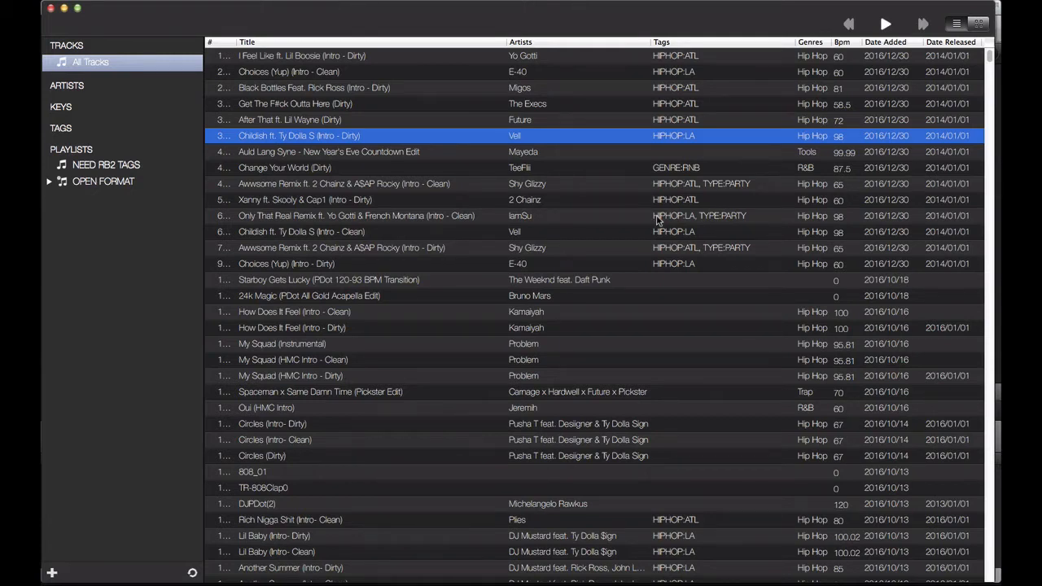
mouse_move(235, 267)
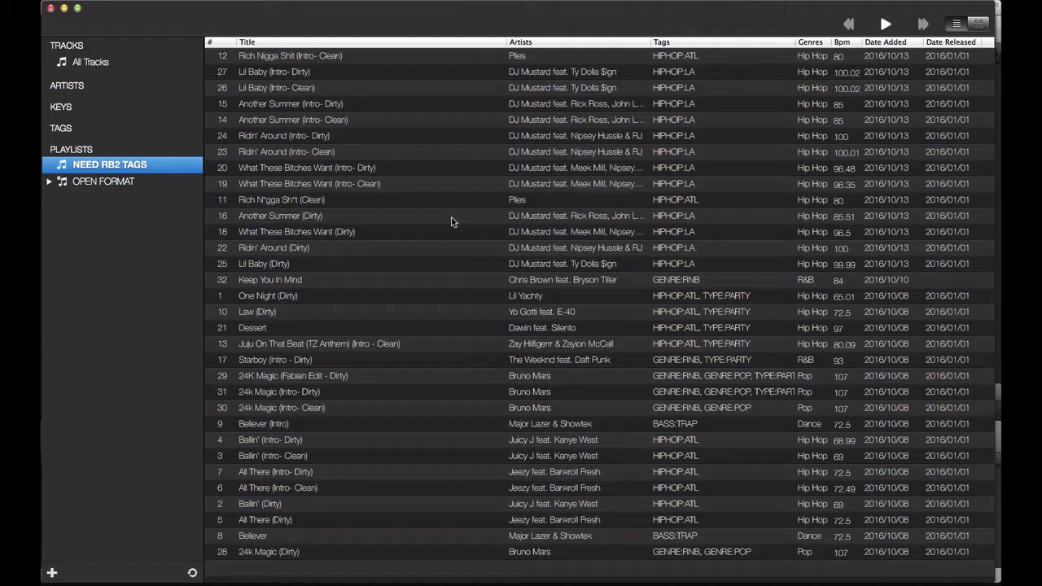
mouse_move(453, 219)
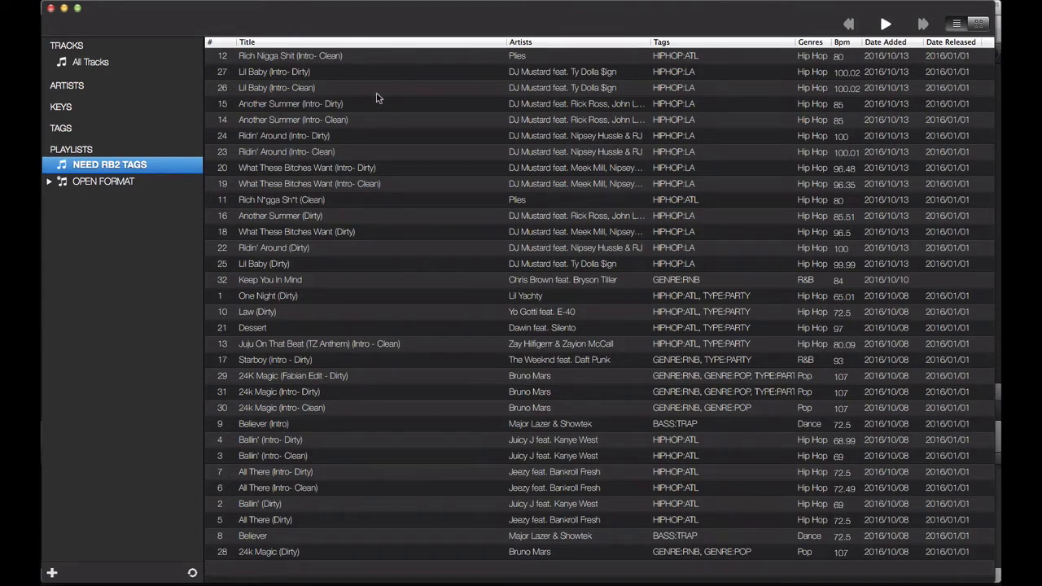
mouse_move(795, 111)
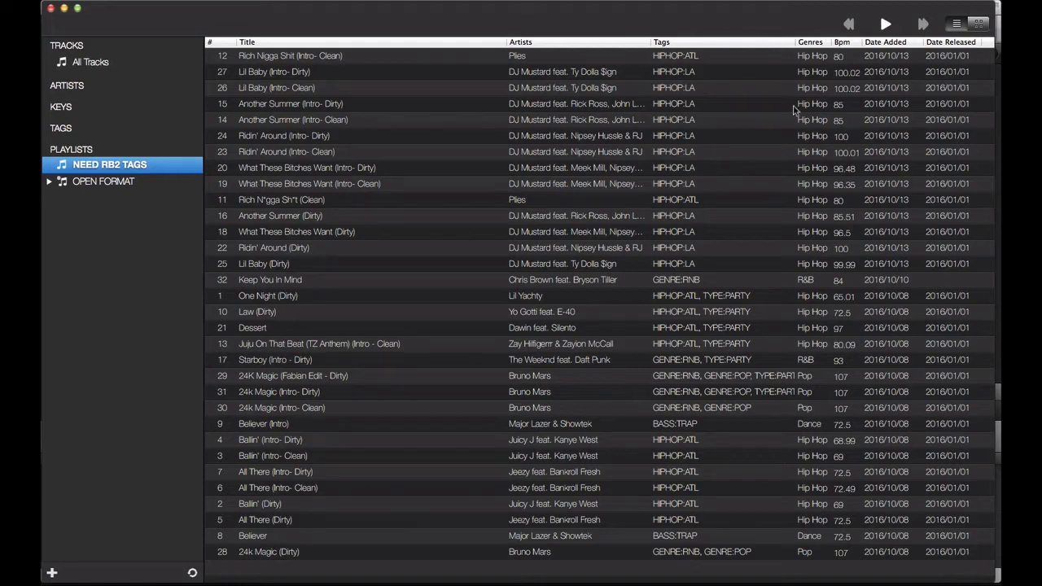
mouse_move(475, 130)
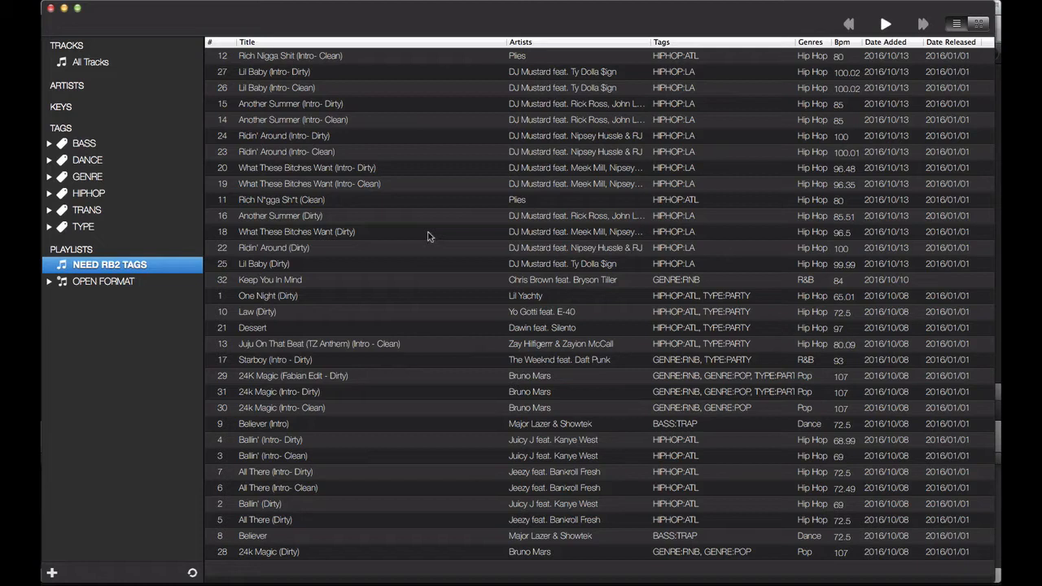
mouse_move(476, 194)
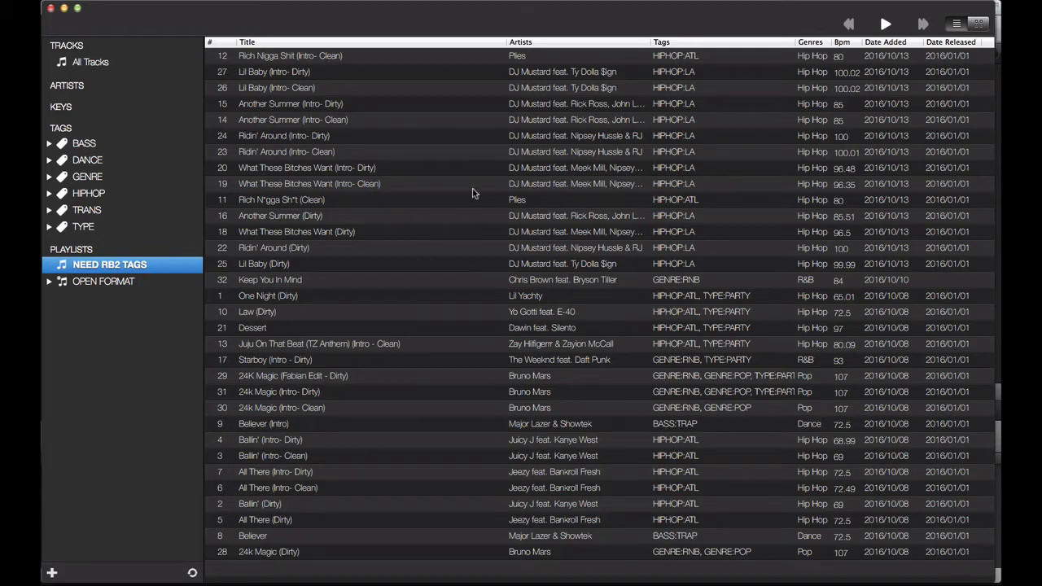
mouse_move(527, 194)
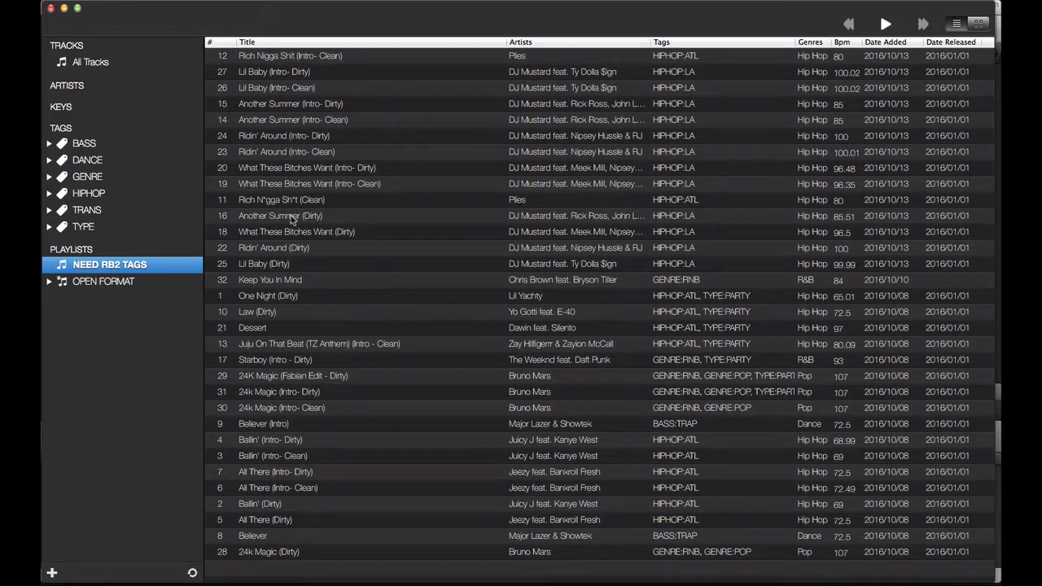
mouse_move(261, 208)
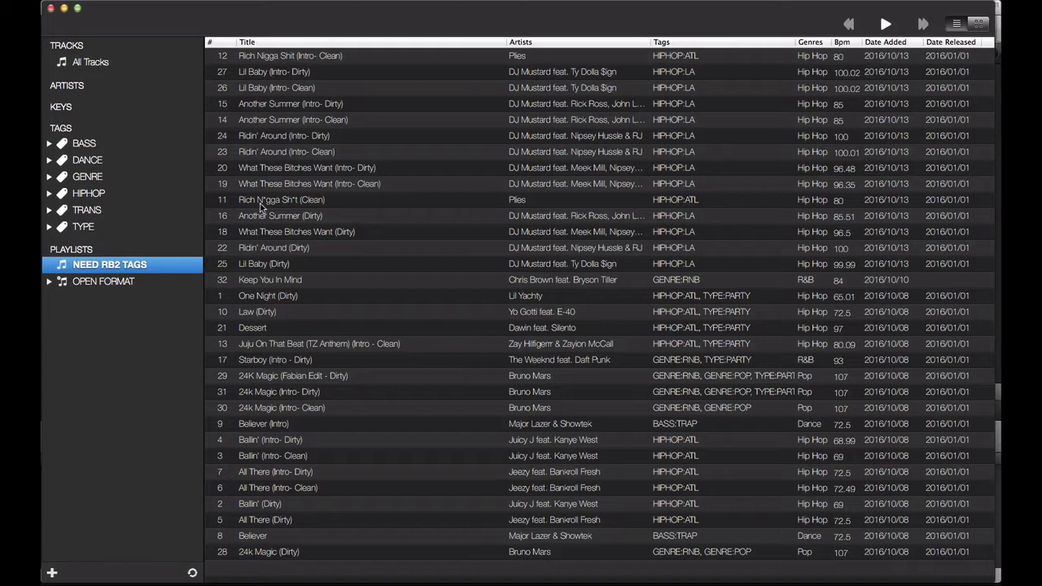
mouse_move(208, 254)
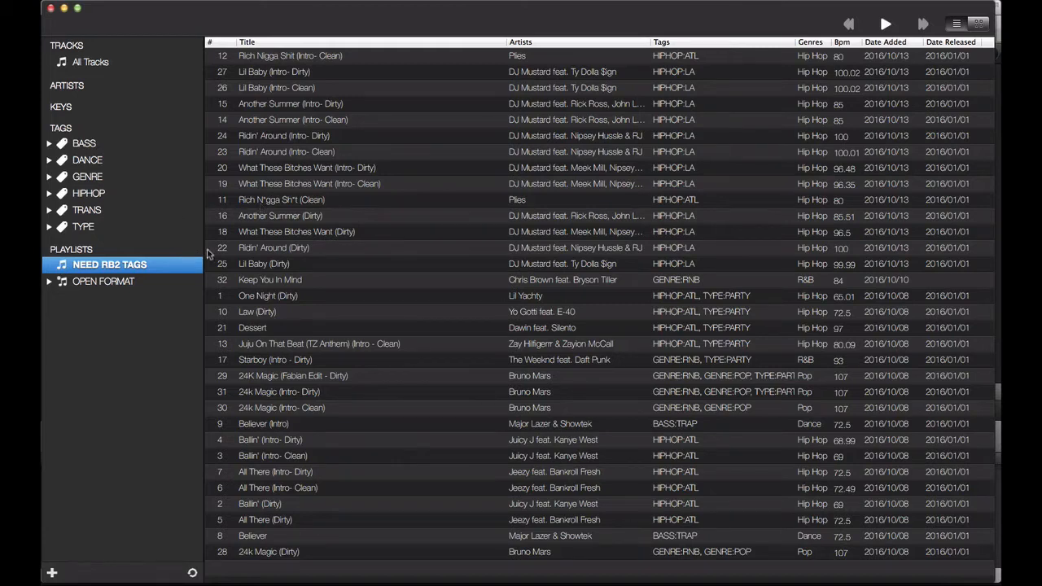
mouse_move(68, 242)
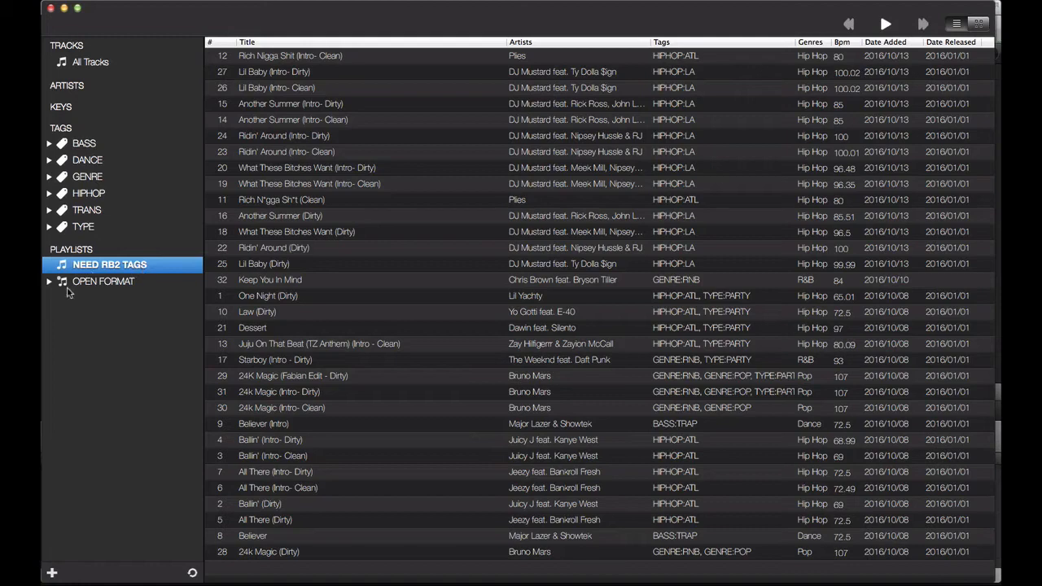
Select OPEN FORMAT, view its options, and expand it to show BACK, PARTY, RMX and No TYPE.
click(105, 280)
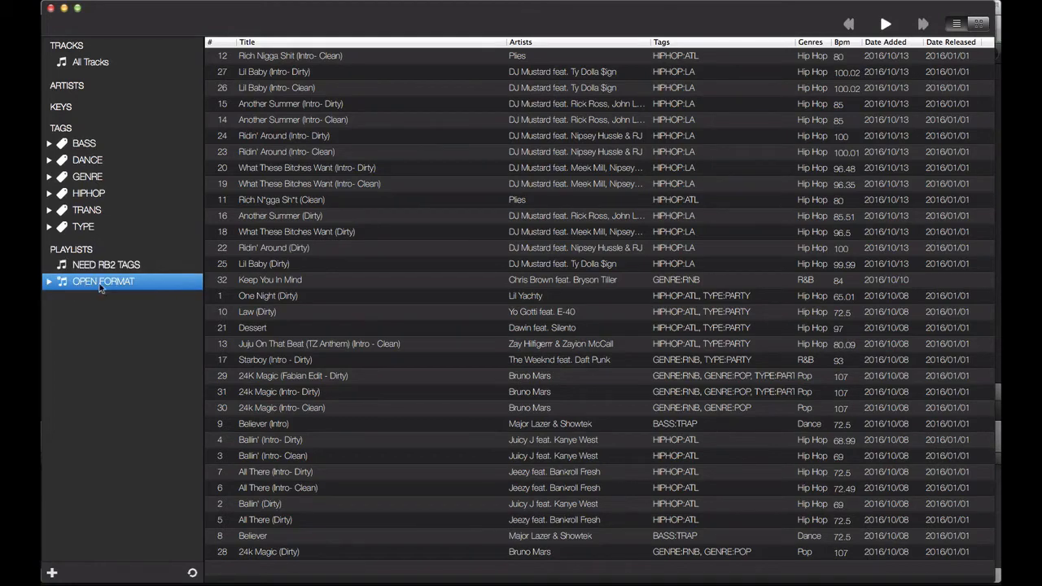
click(104, 280)
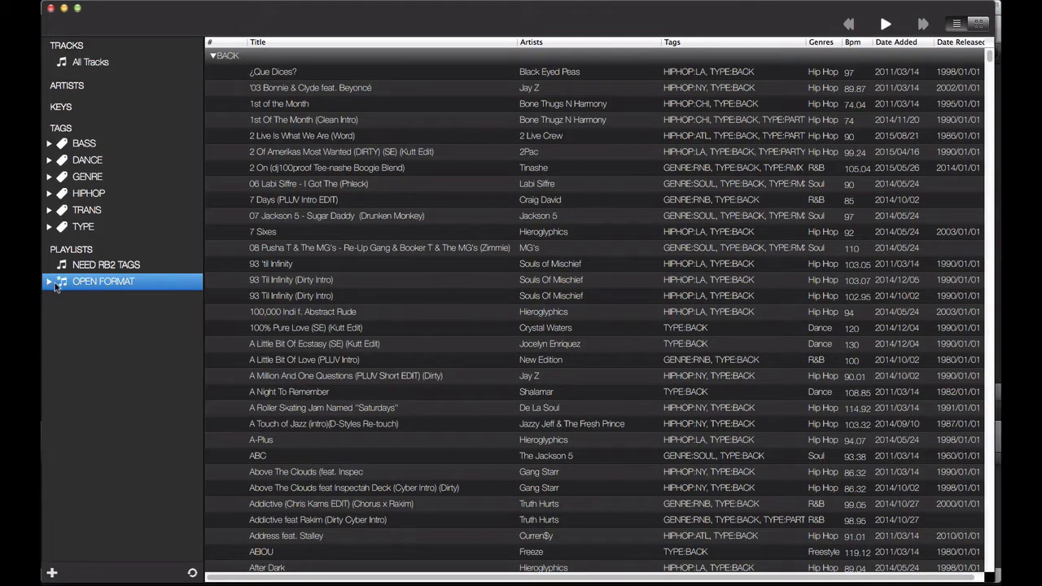
mouse_move(97, 284)
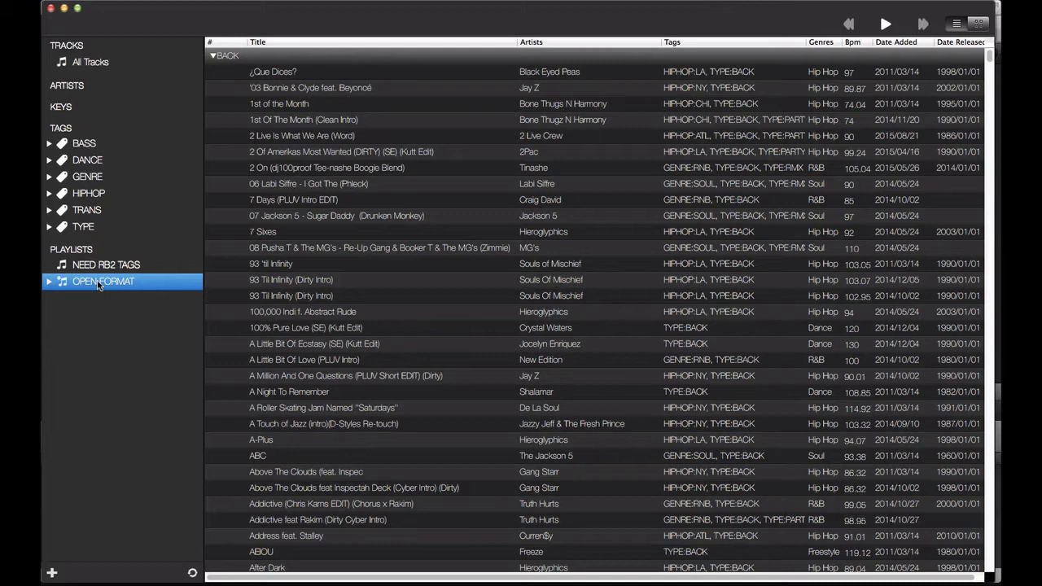
right_click(104, 280)
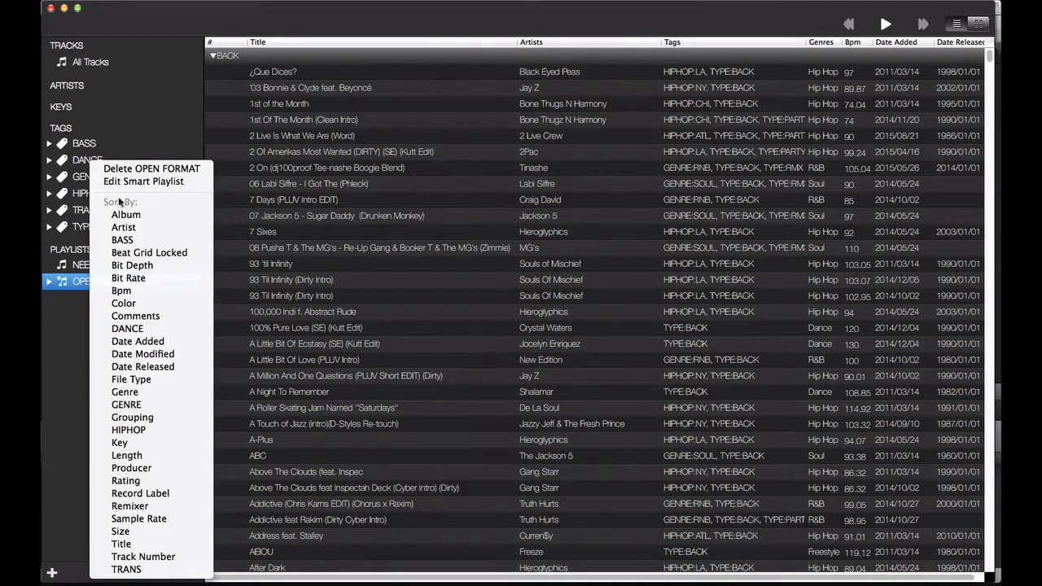
mouse_move(143, 180)
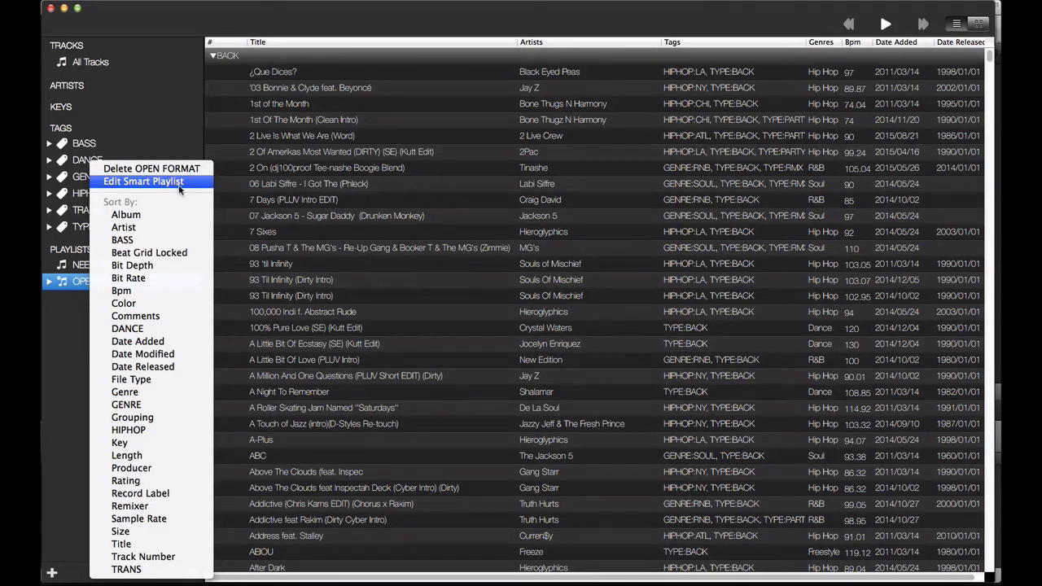
mouse_move(130, 205)
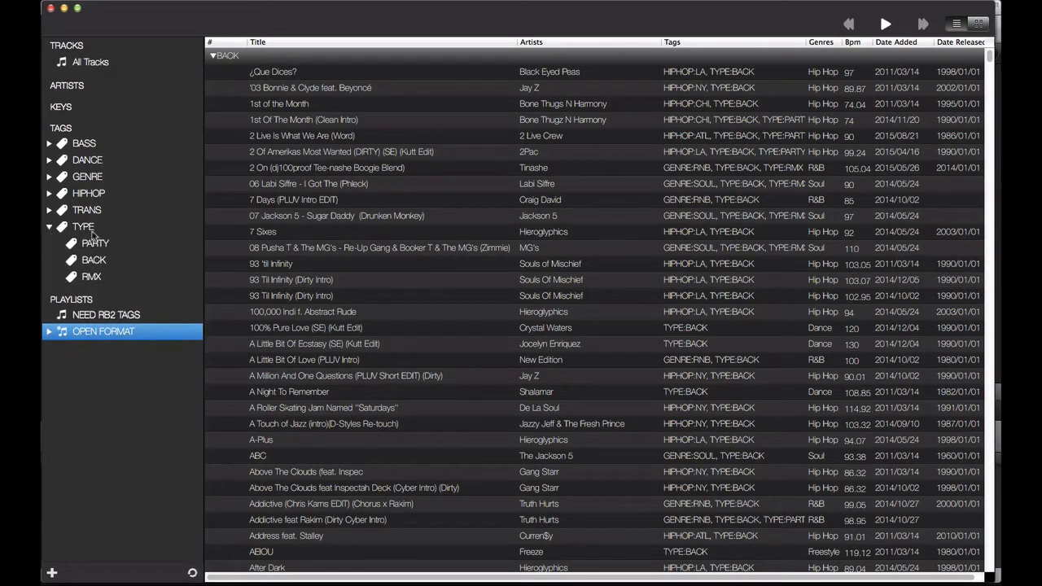
click(49, 332)
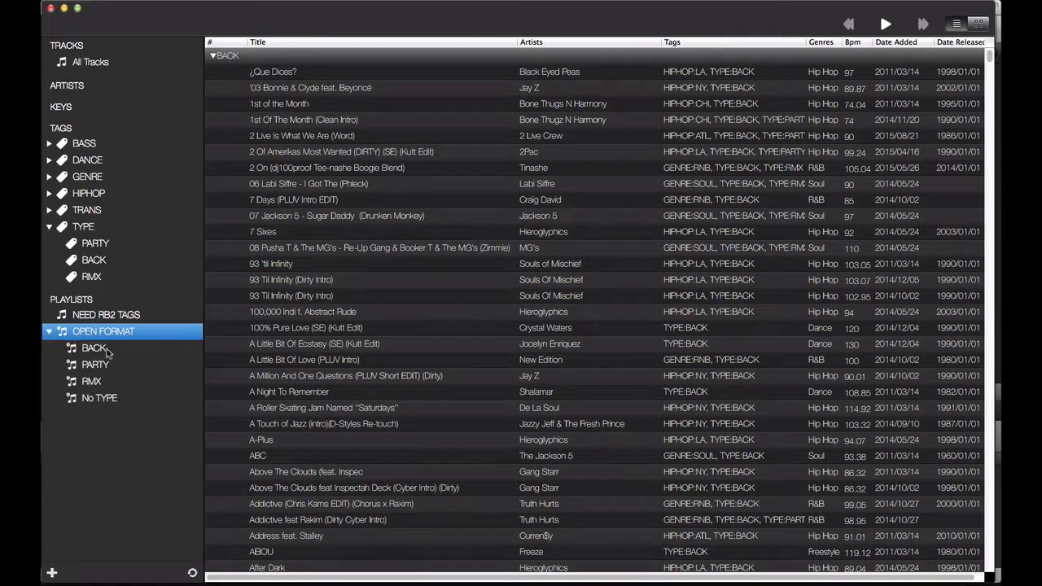
mouse_move(111, 362)
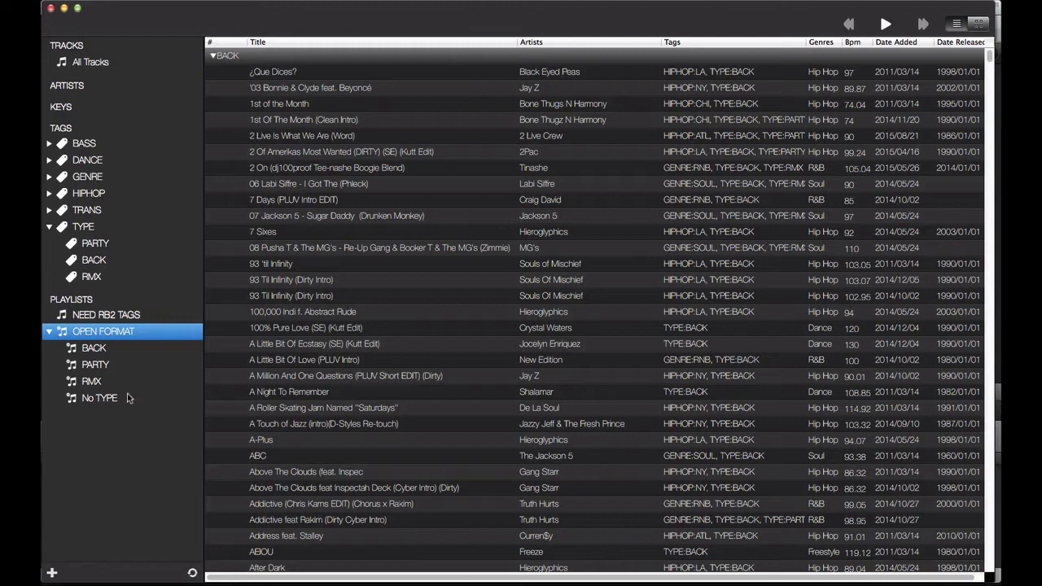
mouse_move(113, 401)
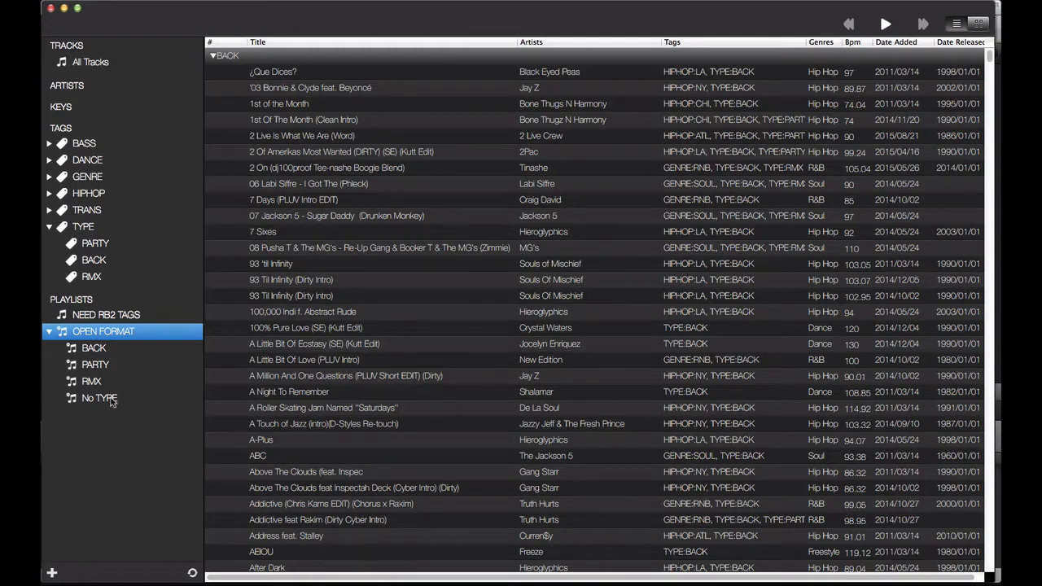
mouse_move(105, 386)
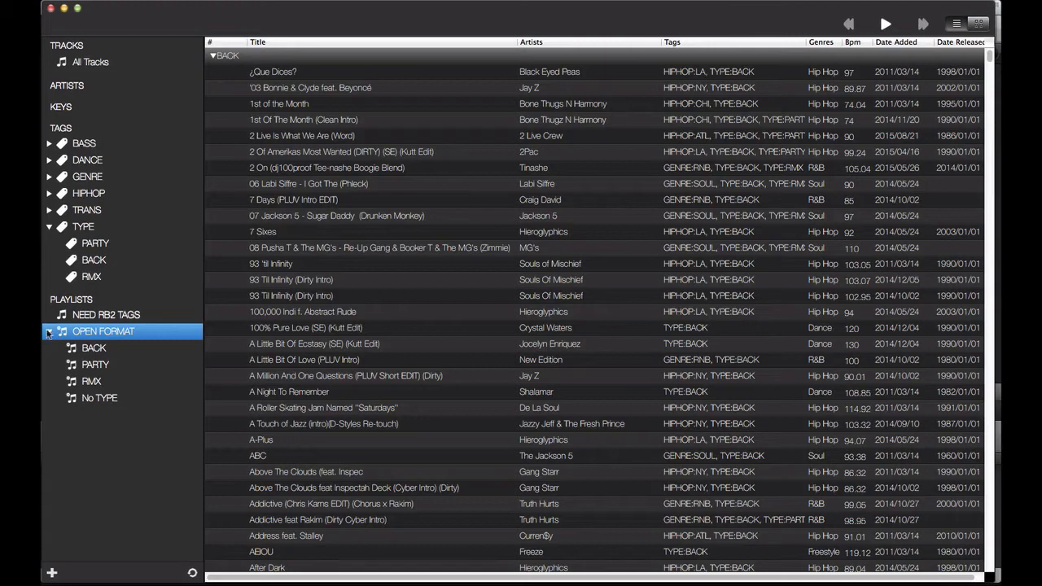
click(49, 332)
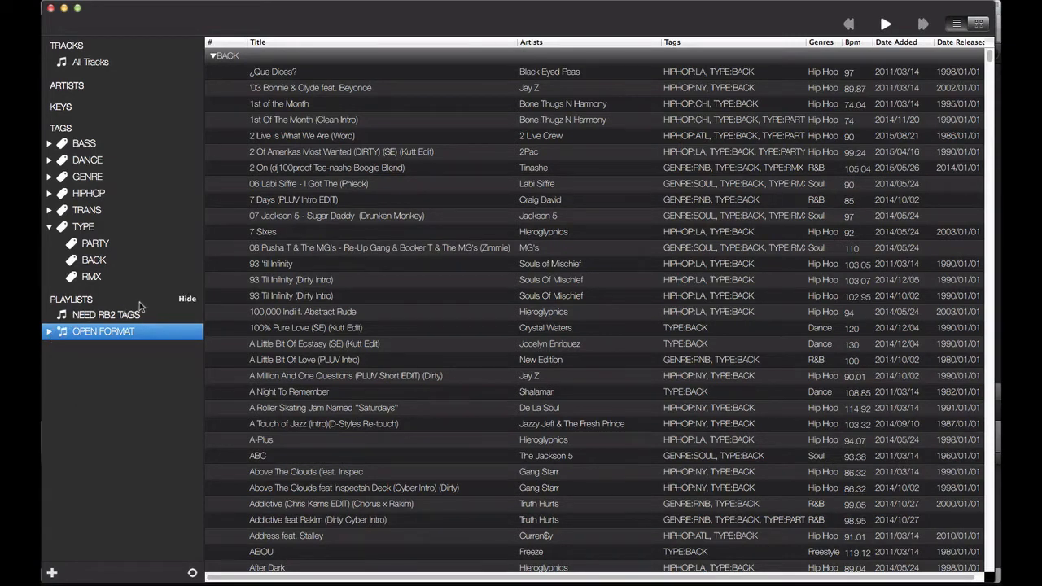
click(49, 332)
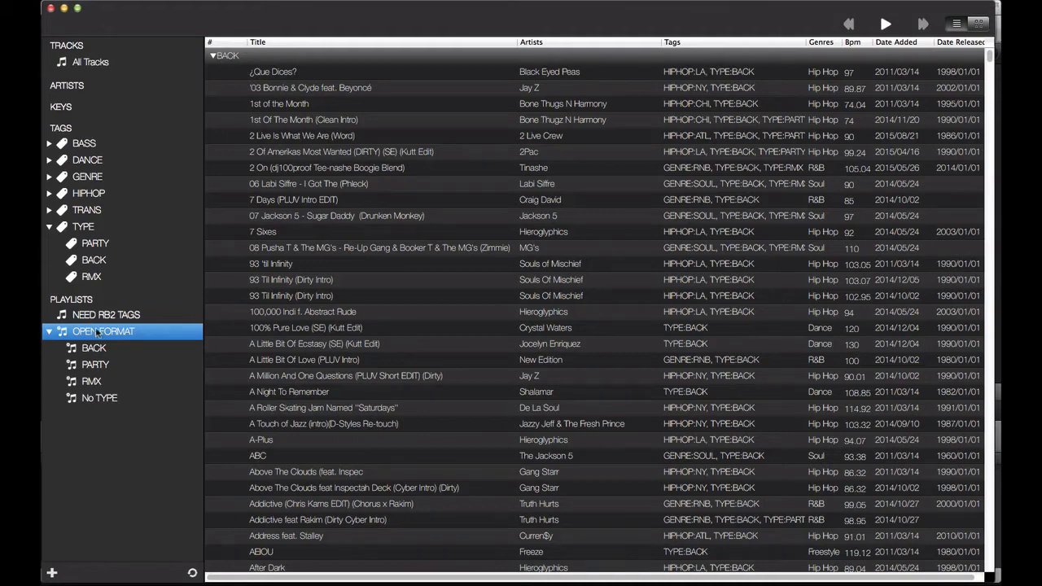
Inspect OPEN FORMAT's smart rule 'Group contains SERATO' and close it unchanged.
right_click(104, 332)
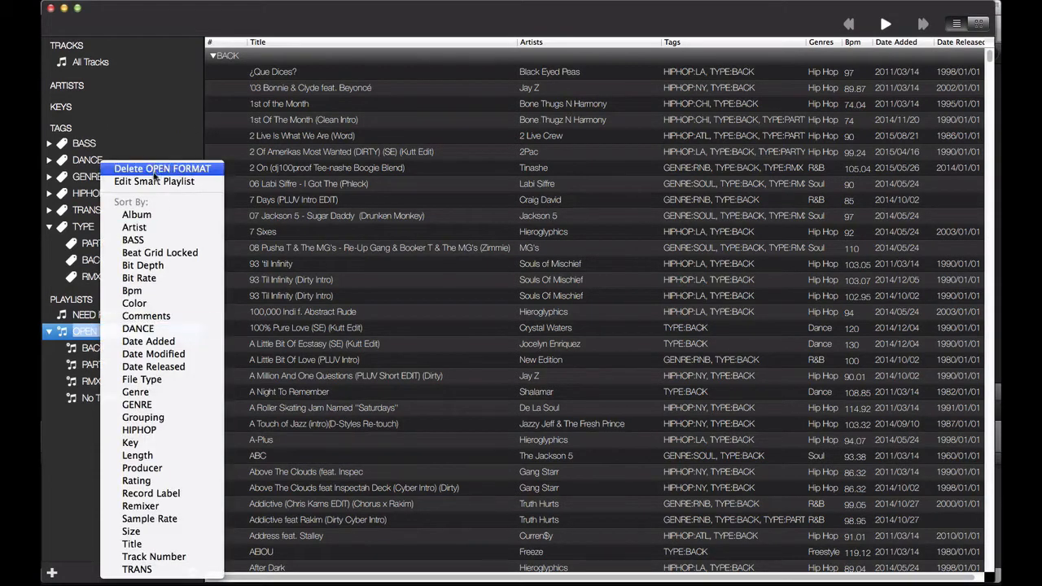
click(153, 181)
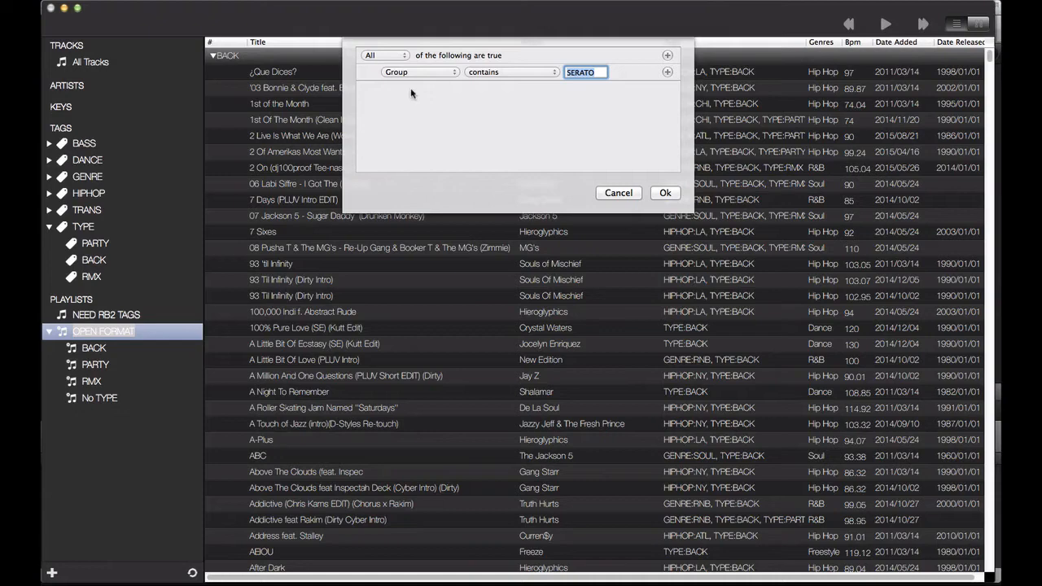
mouse_move(618, 192)
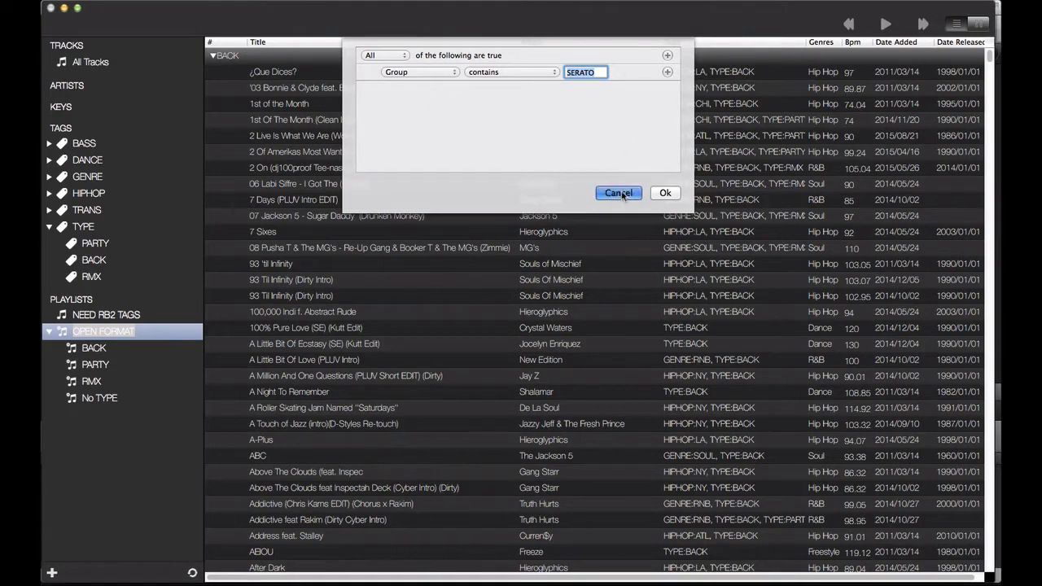
click(619, 192)
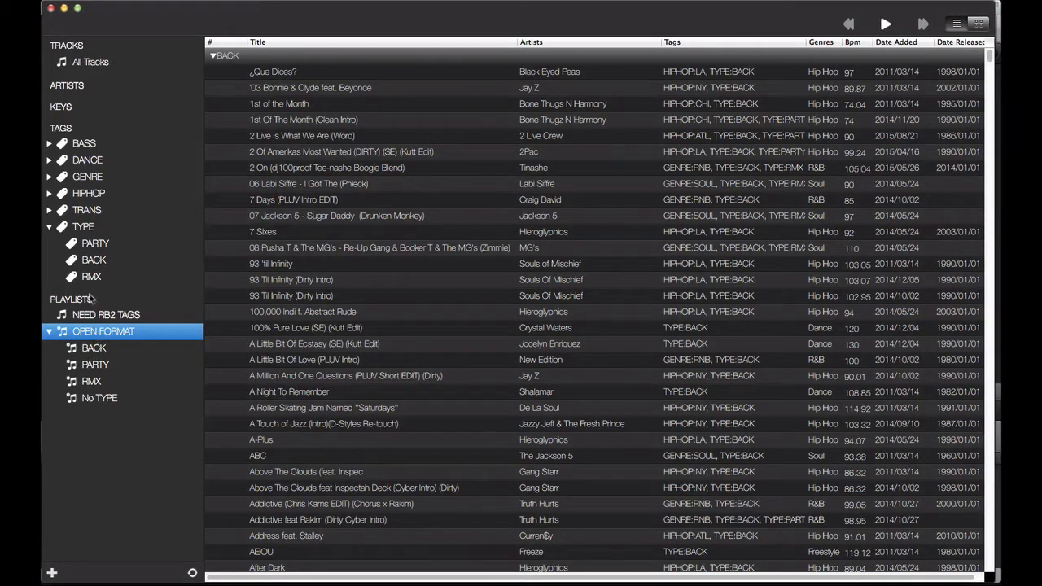
mouse_move(46, 300)
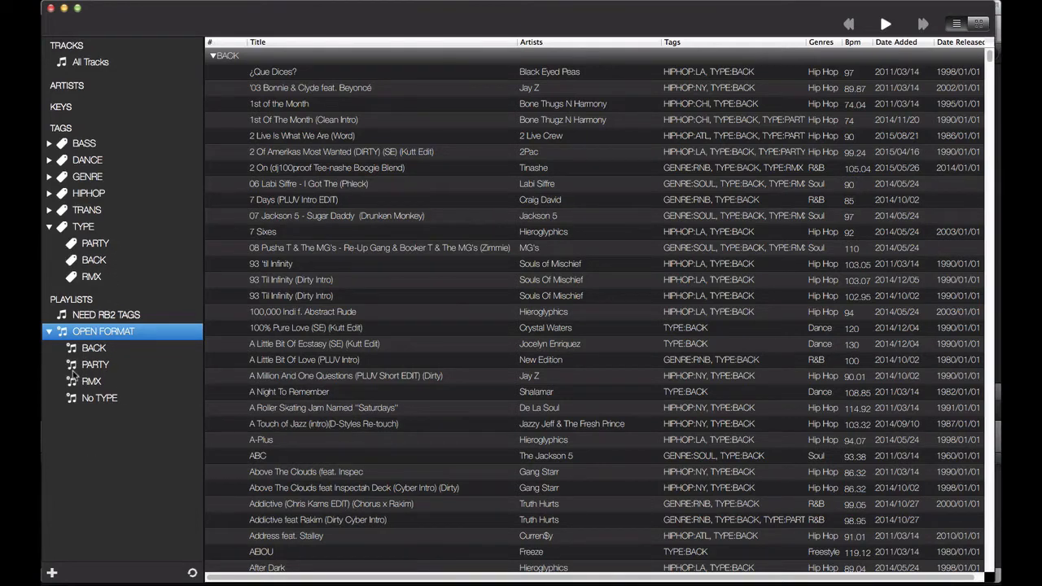
mouse_move(177, 314)
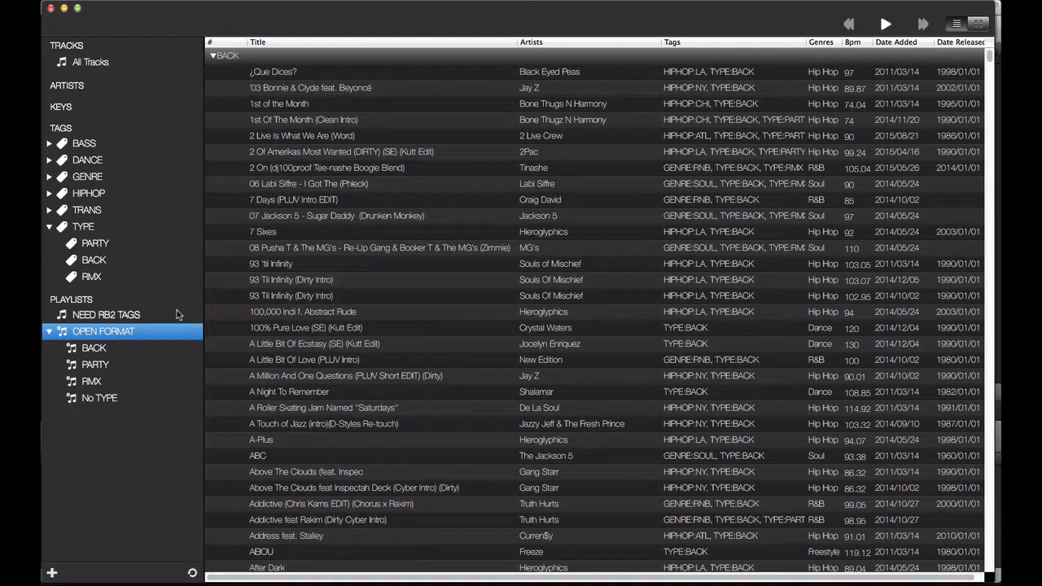
mouse_move(264, 258)
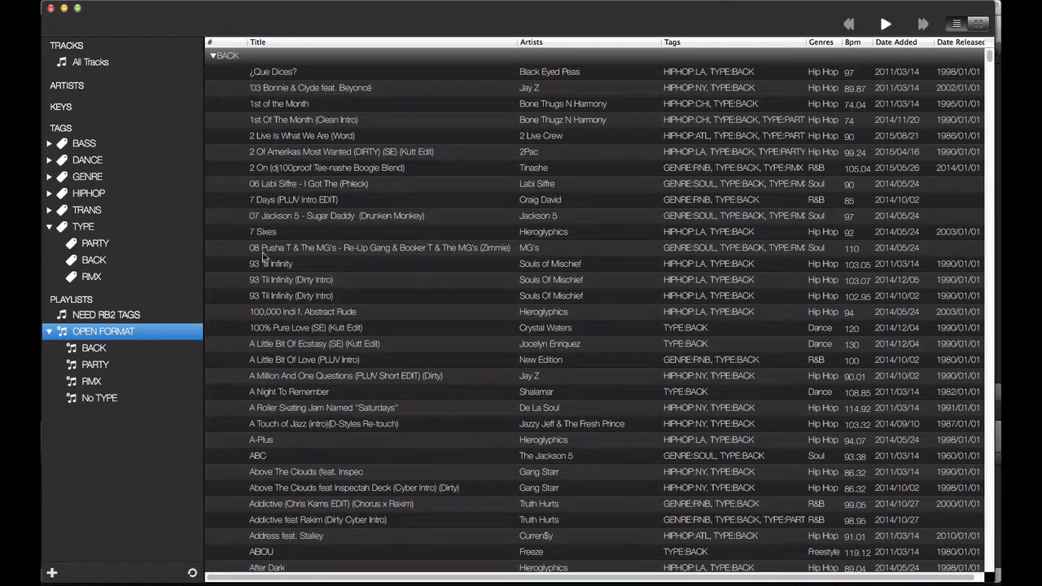
mouse_move(122, 421)
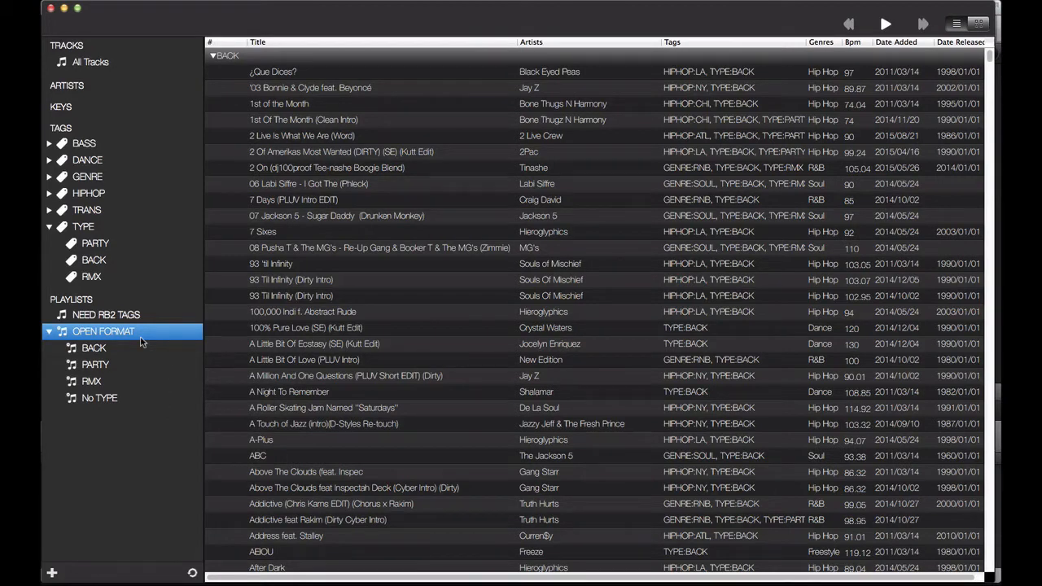
mouse_move(98, 397)
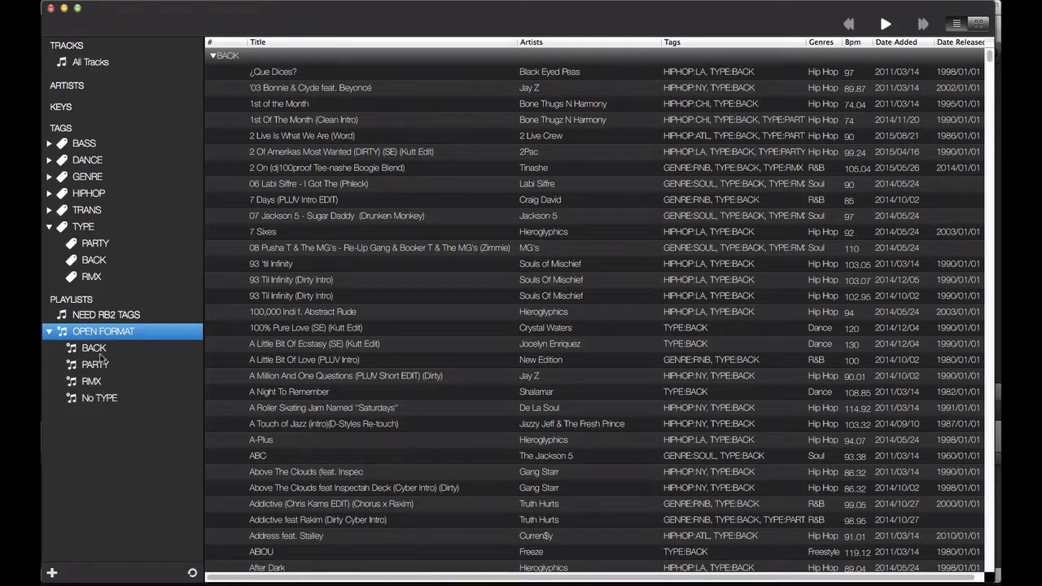
mouse_move(352, 239)
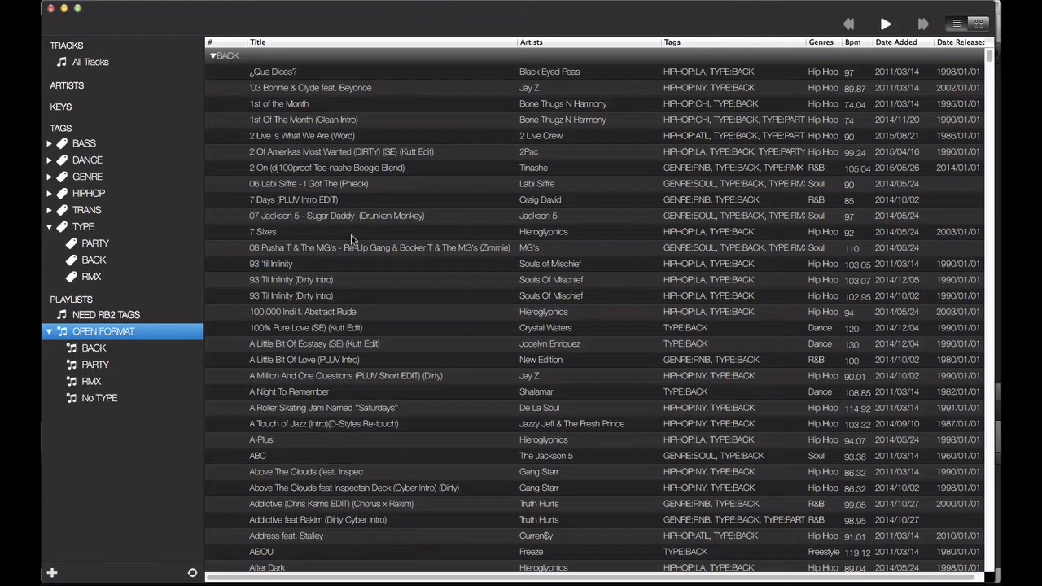
mouse_move(496, 329)
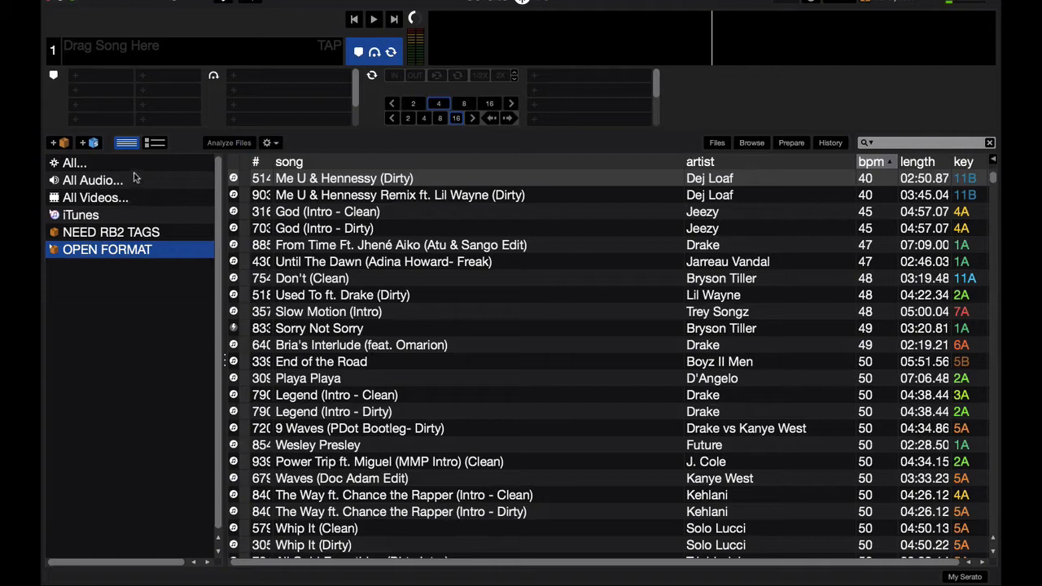
mouse_move(95, 190)
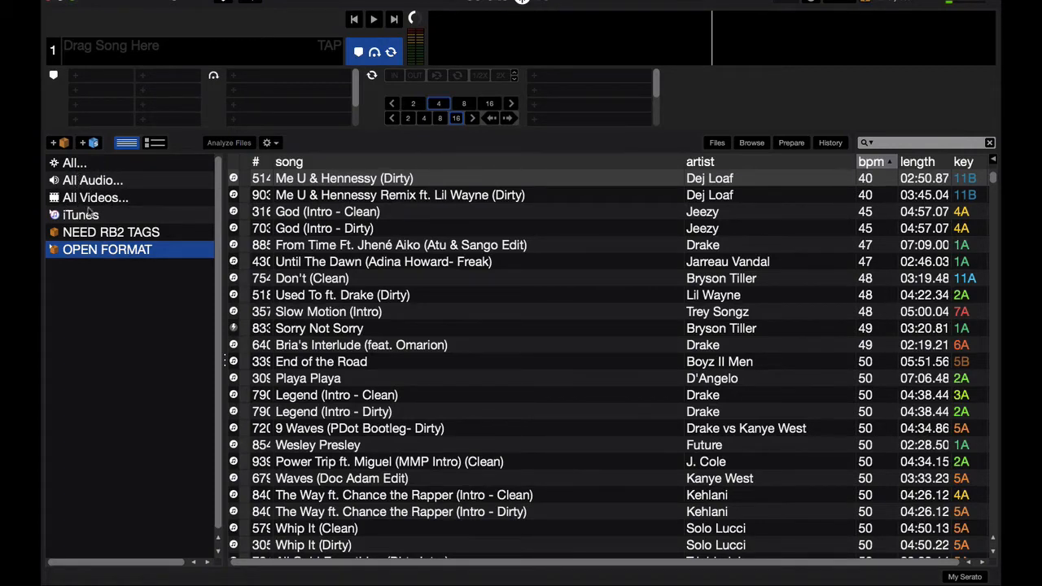
click(80, 215)
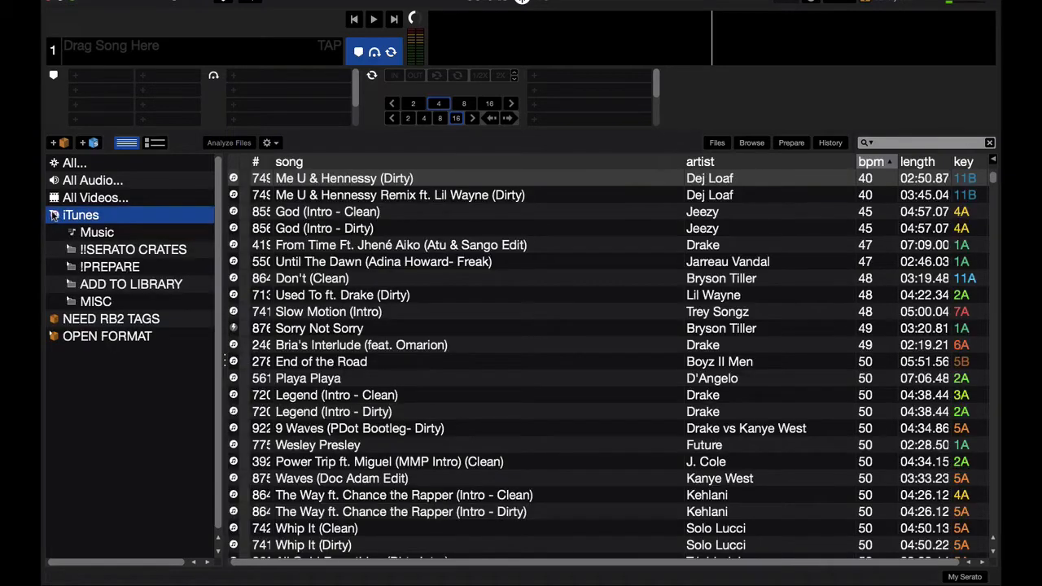
click(81, 215)
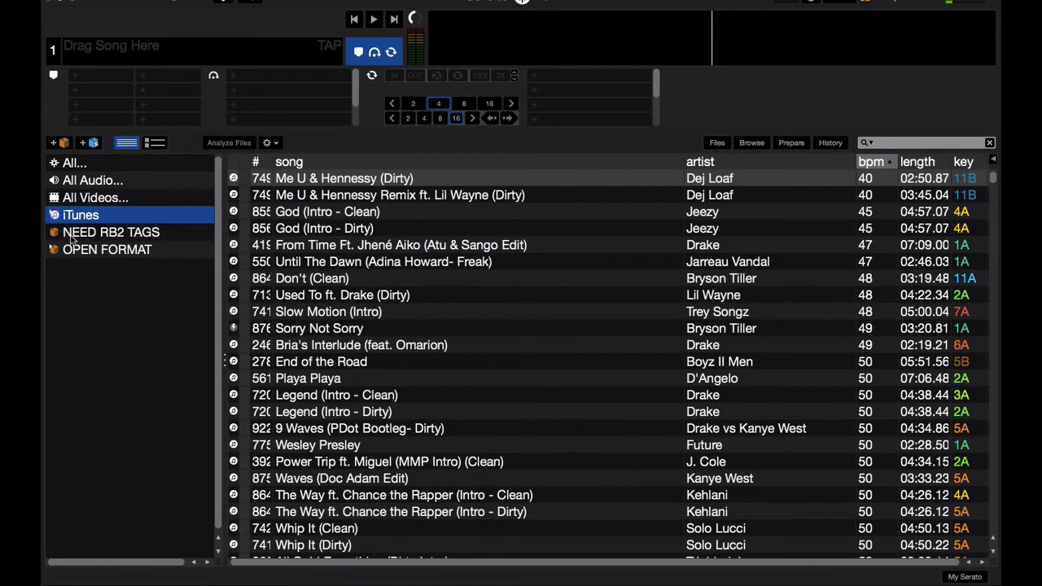
click(110, 231)
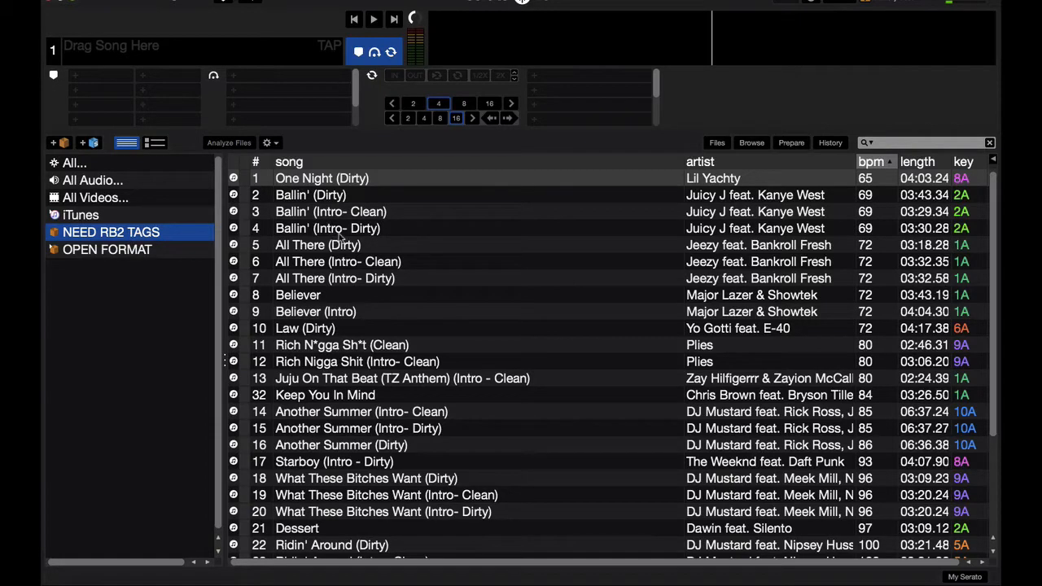
mouse_move(521, 355)
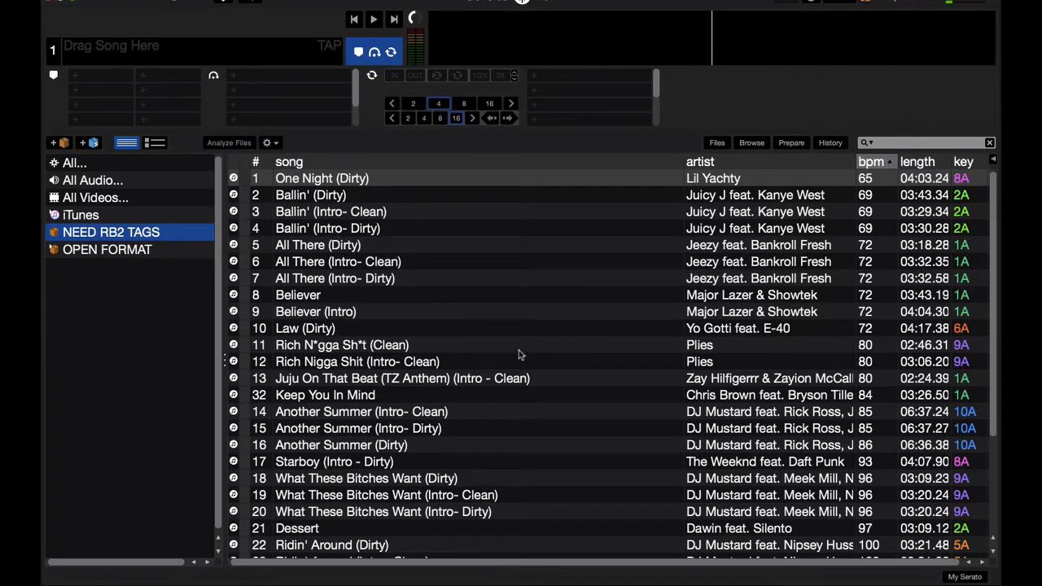
click(871, 162)
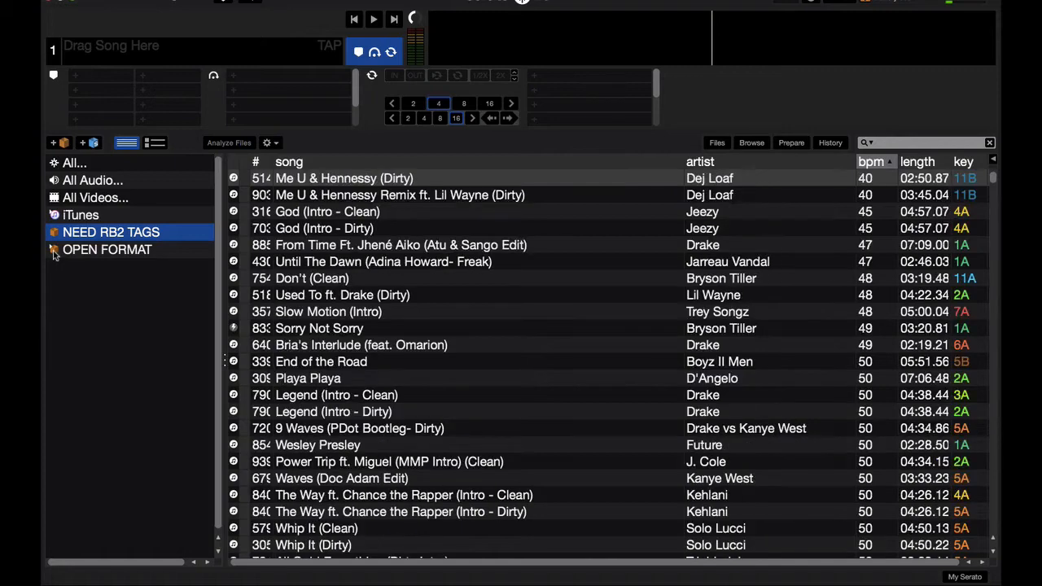
click(108, 249)
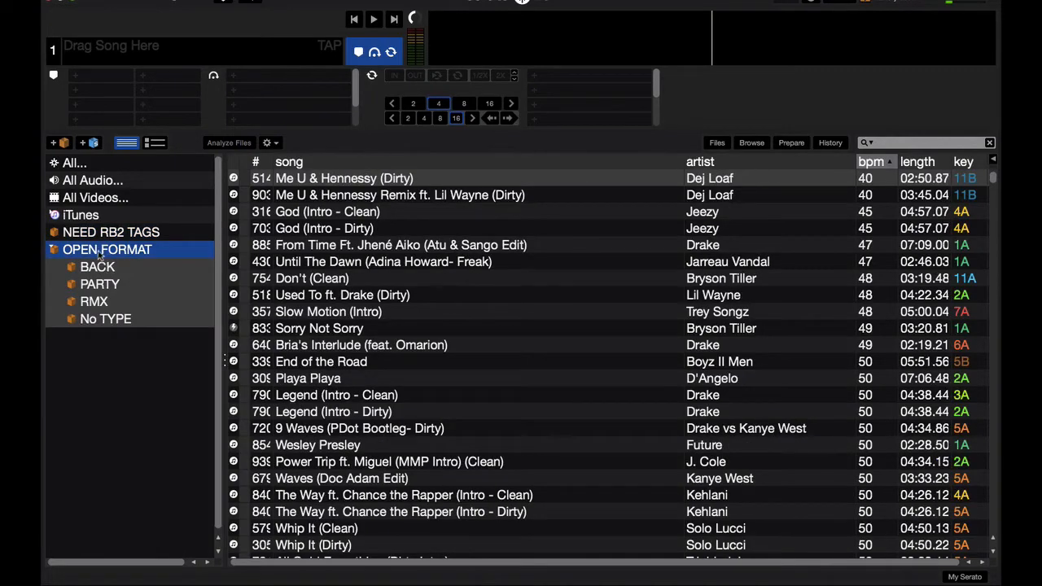
mouse_move(105, 326)
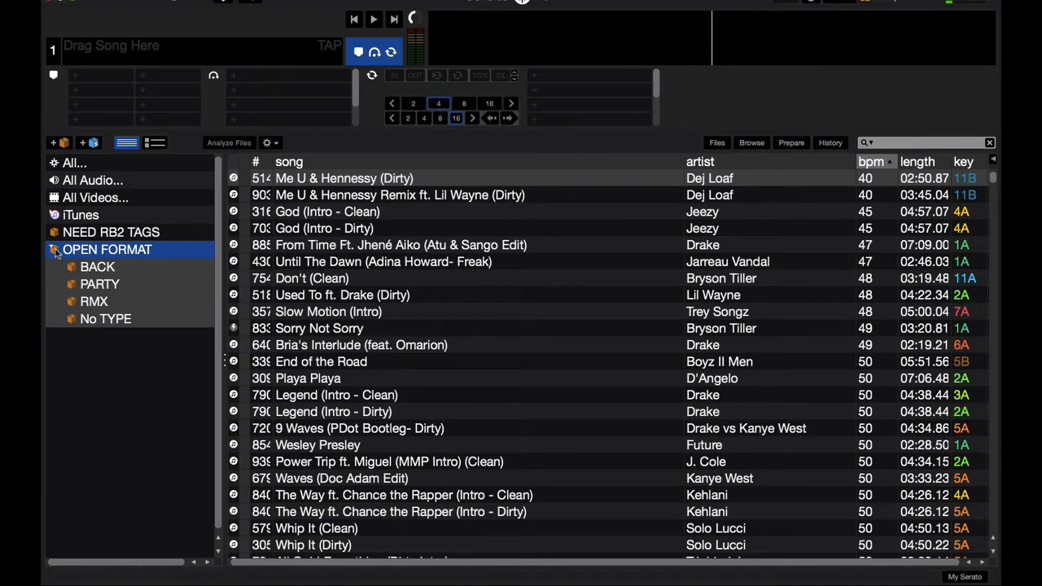
mouse_move(81, 254)
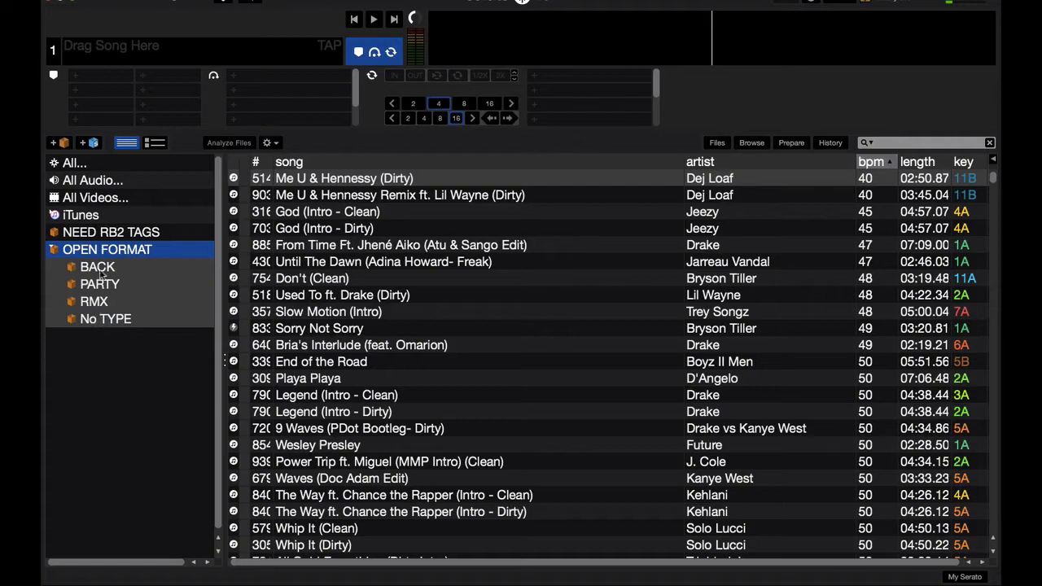
mouse_move(110, 301)
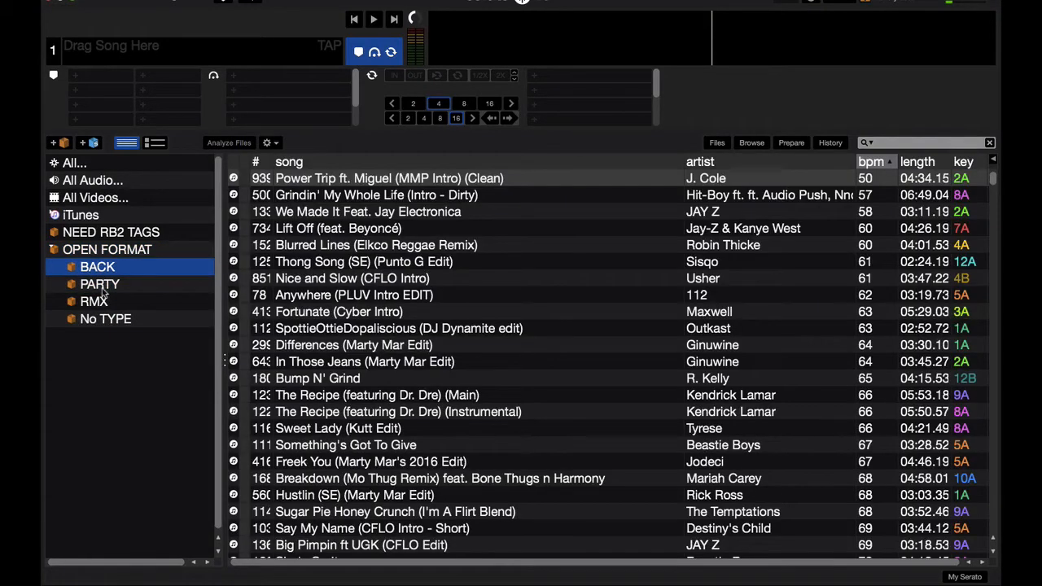
click(95, 302)
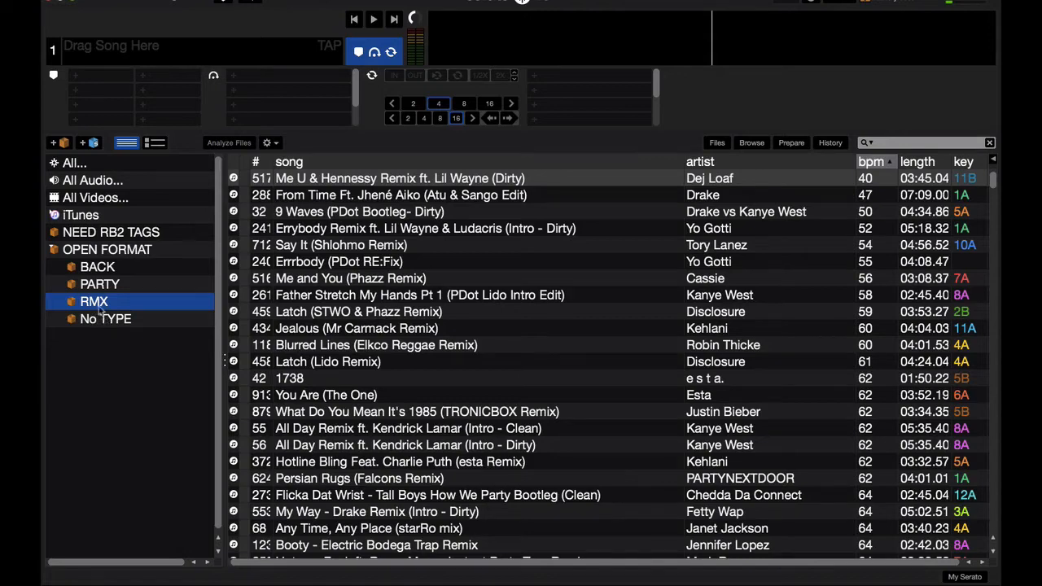
click(108, 250)
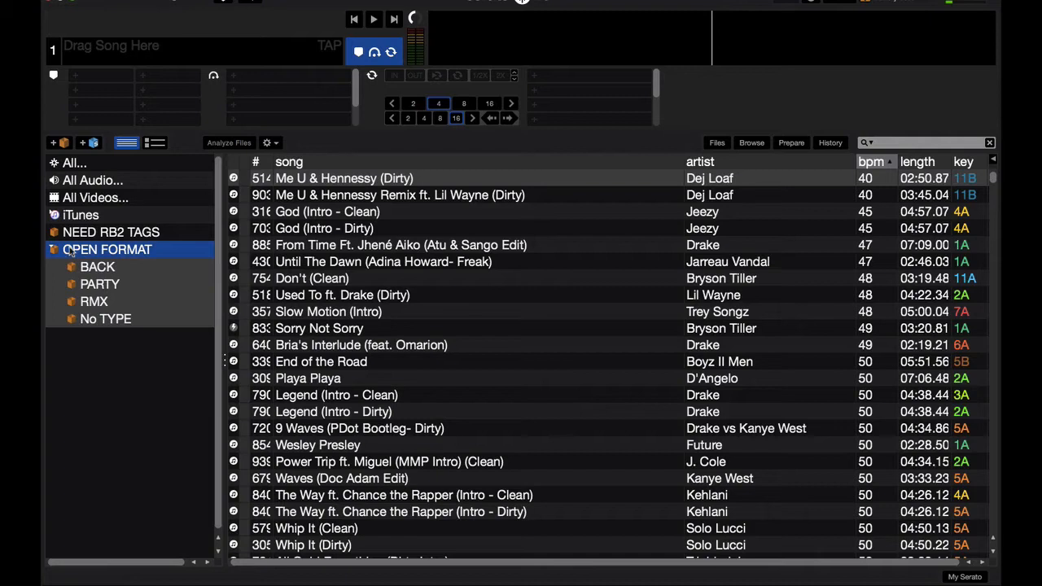
click(56, 250)
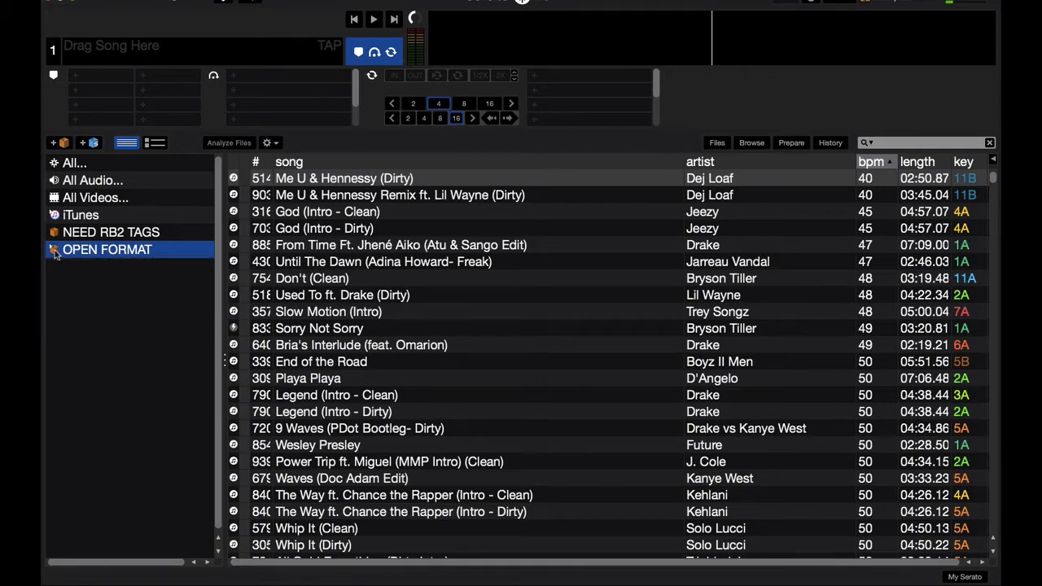
mouse_move(103, 251)
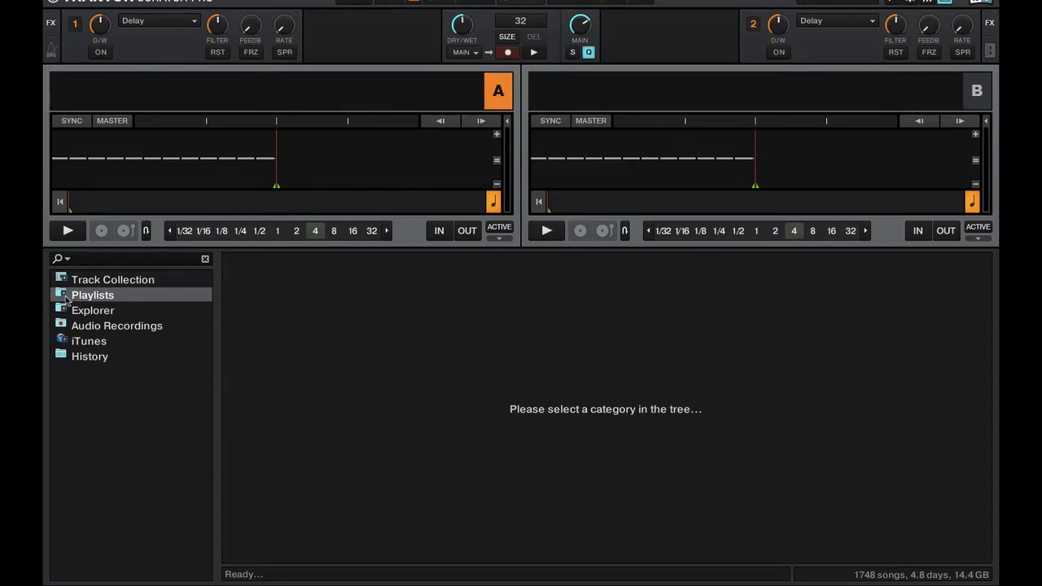
Expand Playlists, browse NEED RB2 TAGS, then expand OPEN FORMAT to reveal BACK, No TYPE, PARTY and RMX.
click(61, 295)
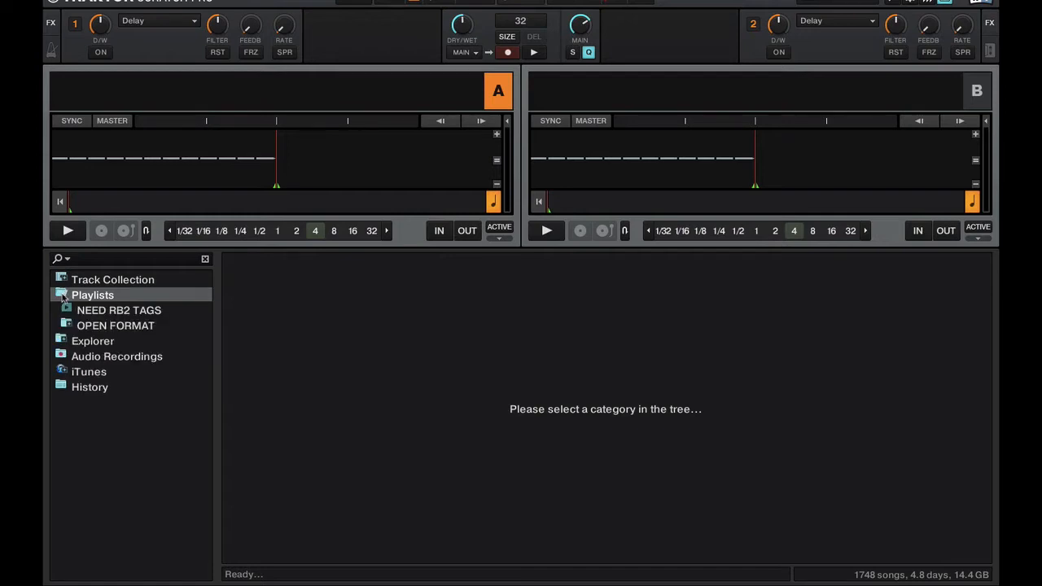
click(118, 309)
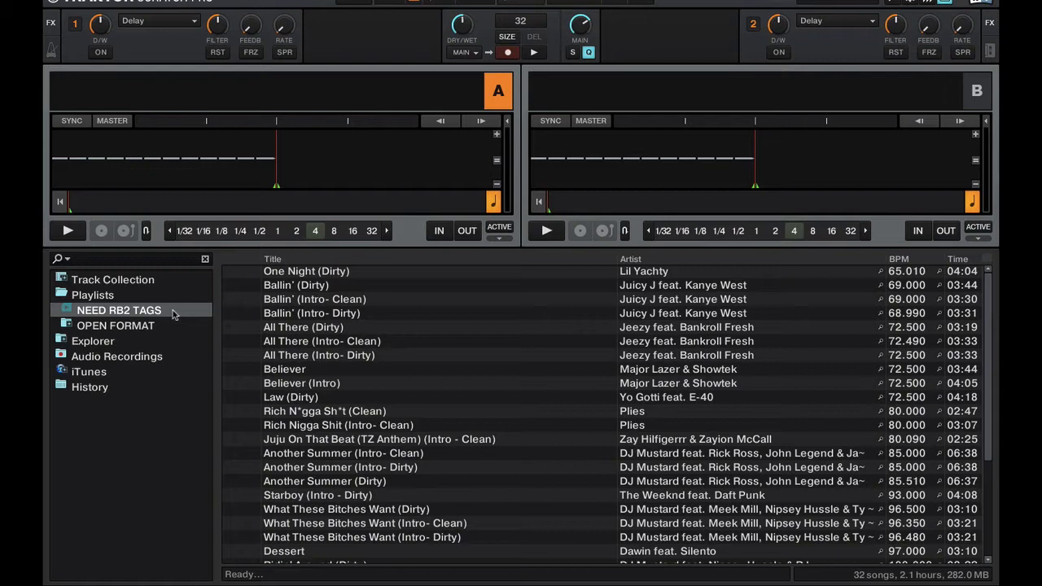
click(115, 326)
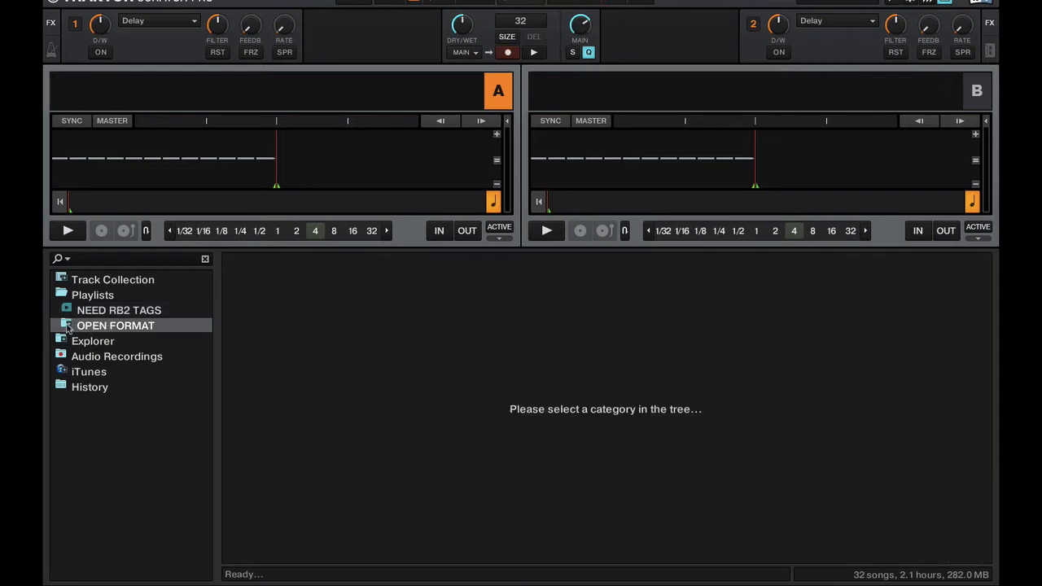
click(67, 326)
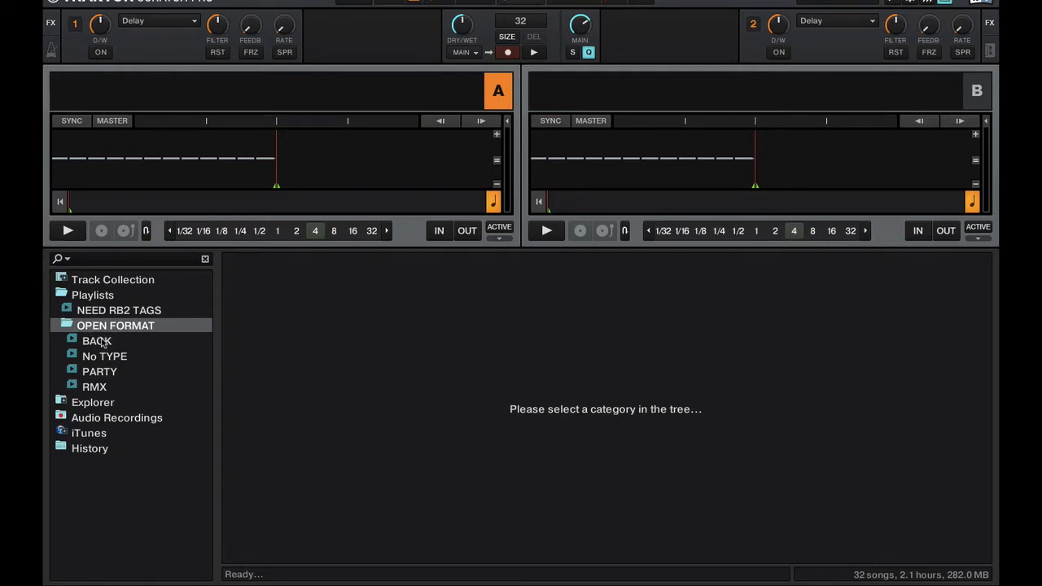
mouse_move(127, 337)
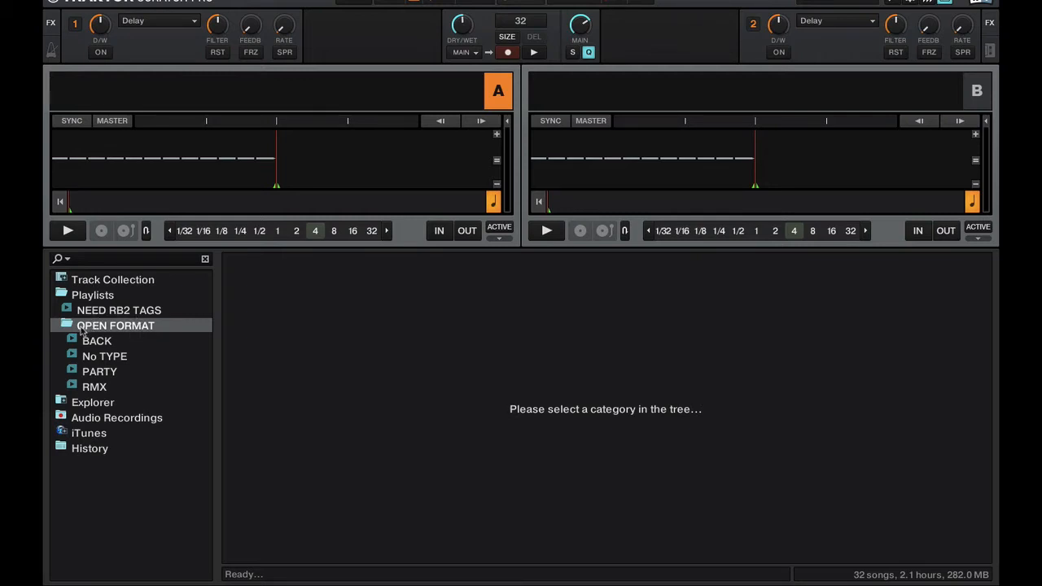
Browse the No TYPE, PARTY and BACK playlists, then NEED RB2 TAGS and the OPEN FORMAT folder.
click(104, 355)
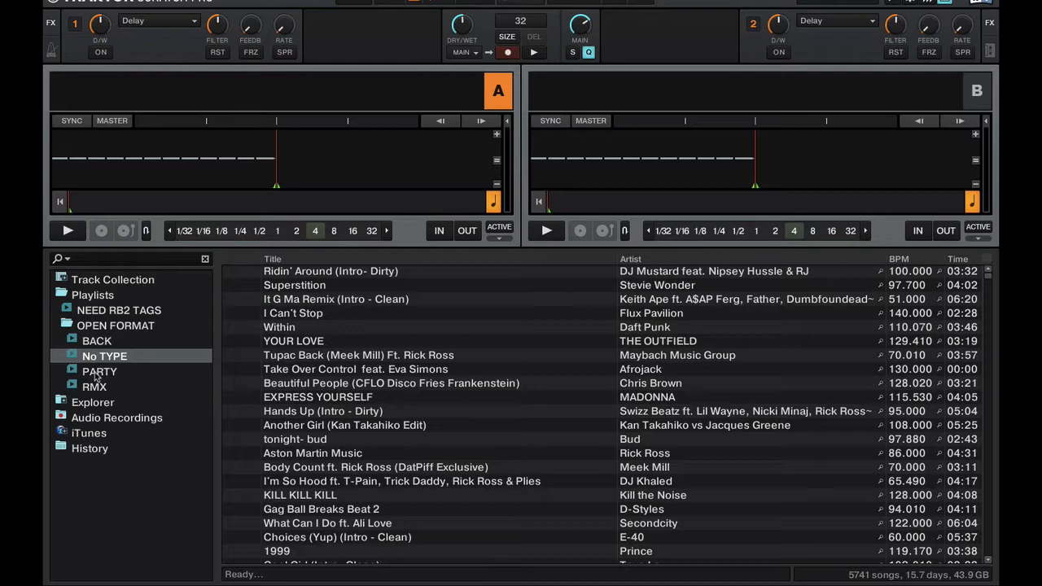
click(99, 371)
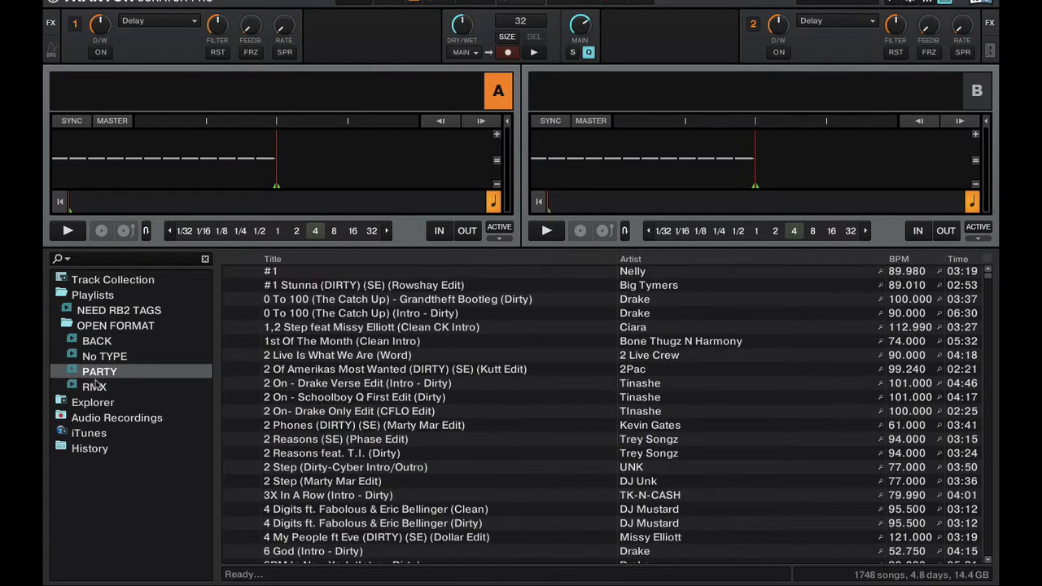
click(96, 342)
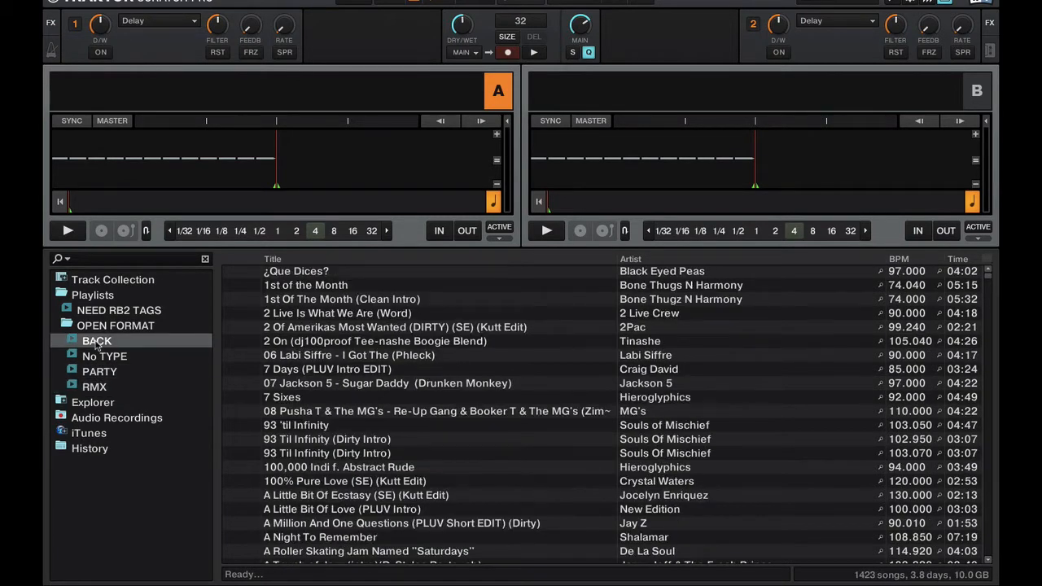
click(114, 325)
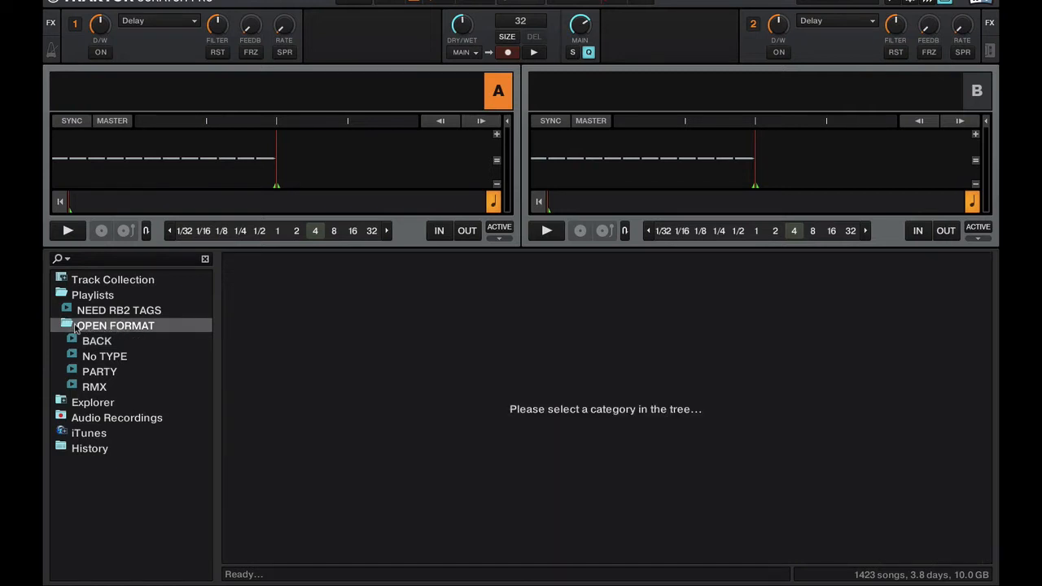
mouse_move(170, 332)
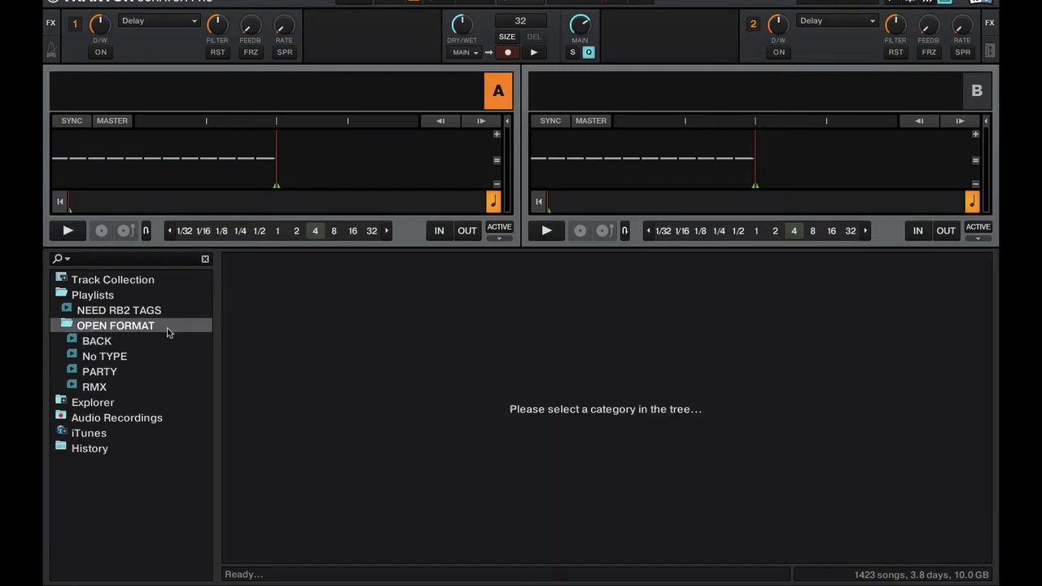
mouse_move(91, 382)
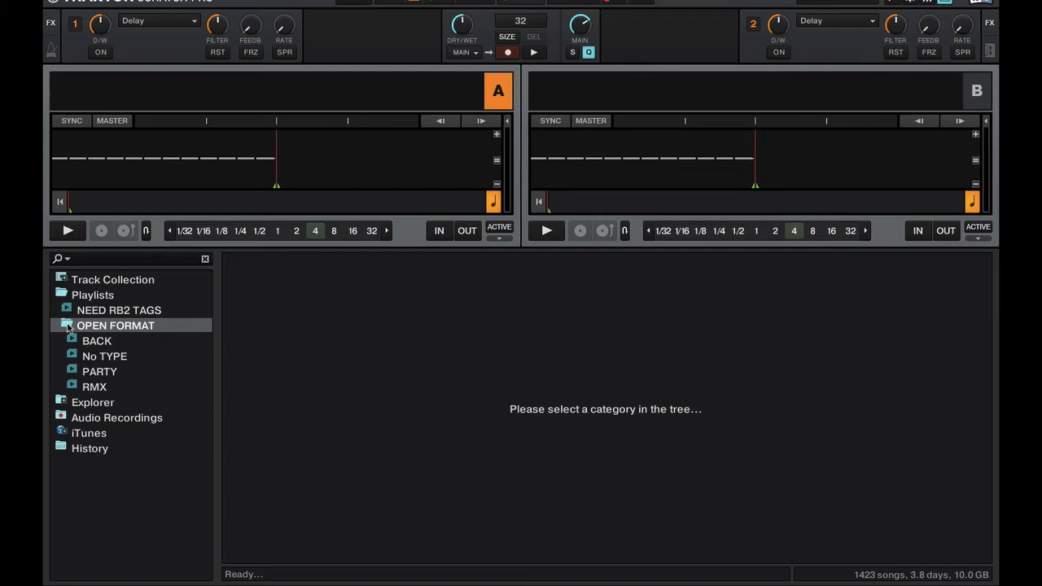
click(118, 310)
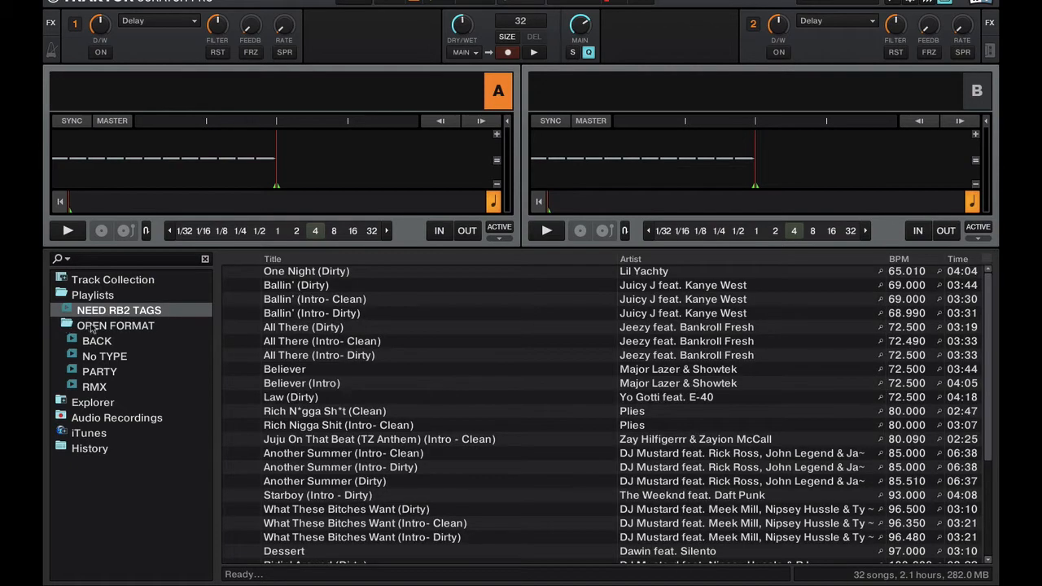
click(114, 326)
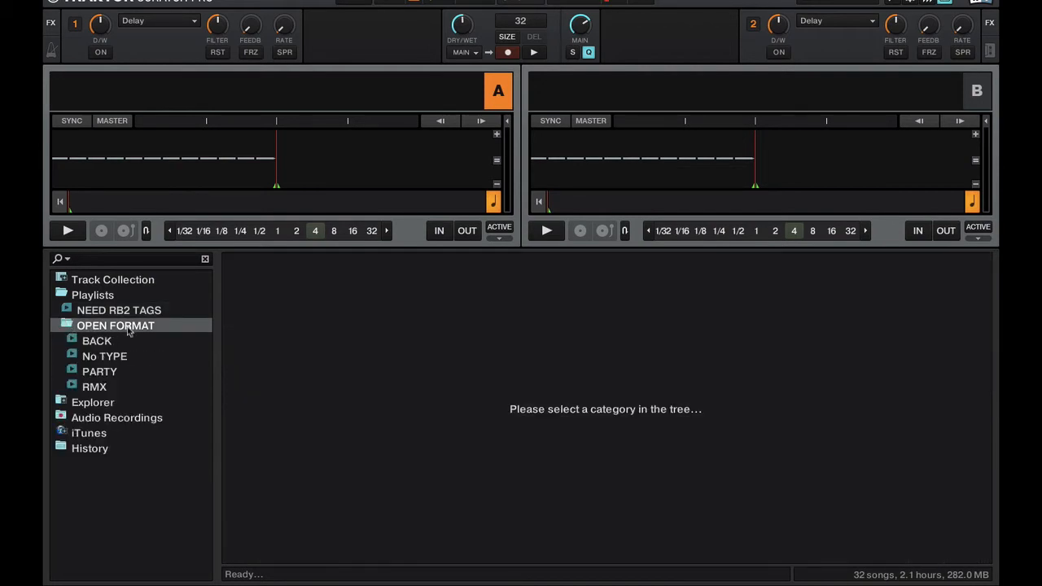
mouse_move(365, 362)
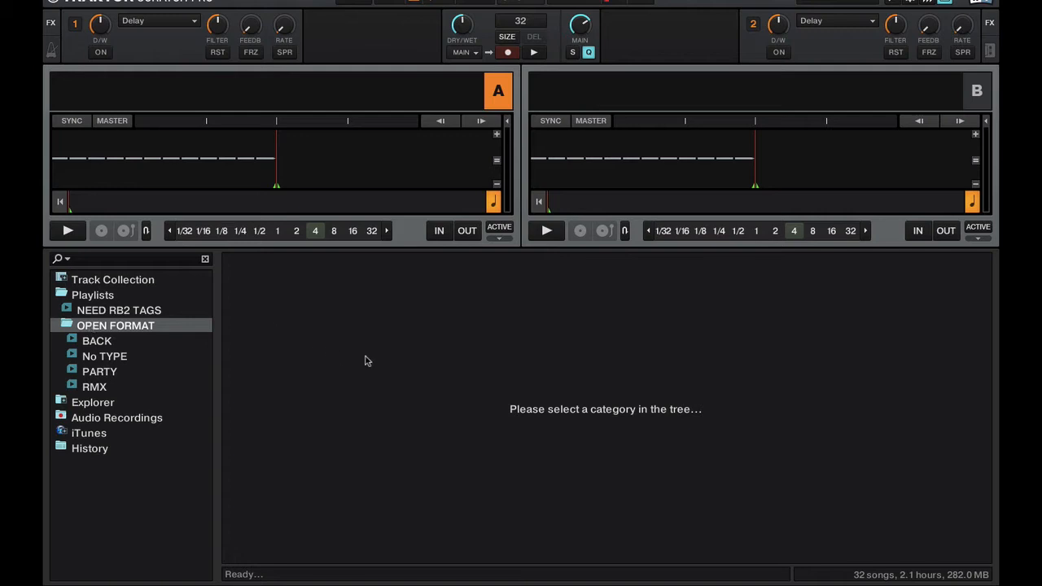
mouse_move(82, 329)
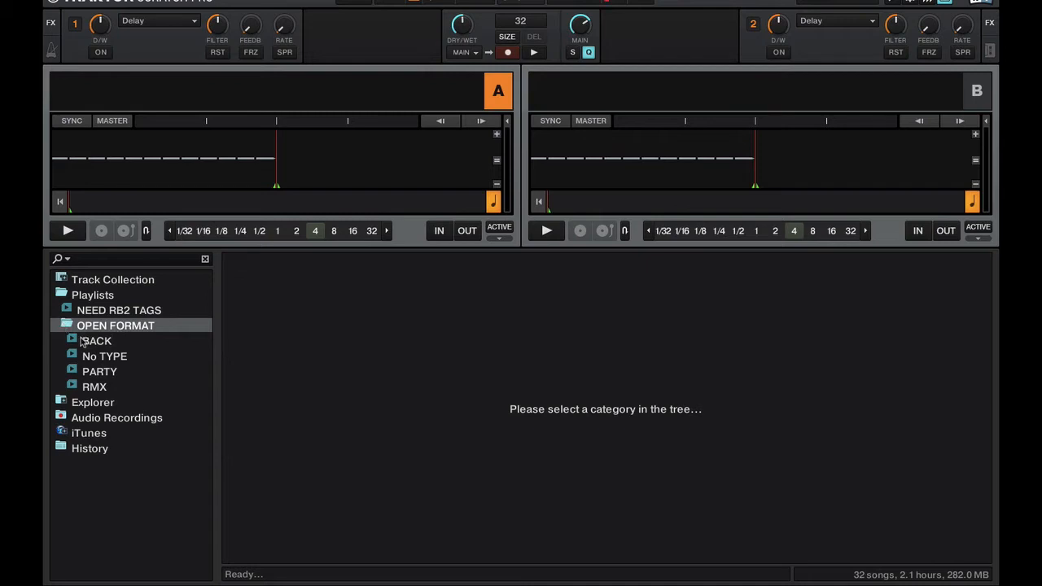
mouse_move(84, 364)
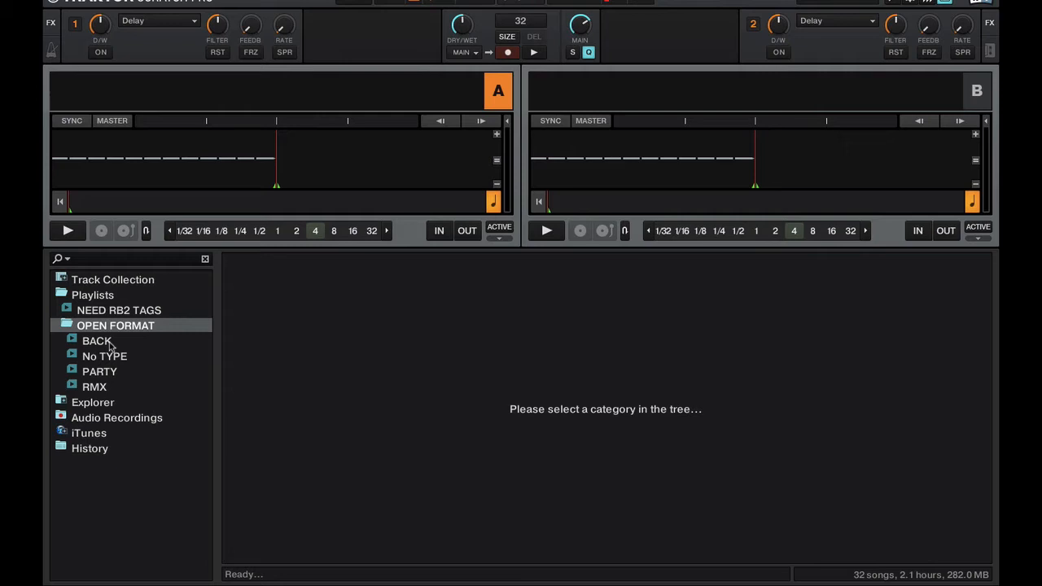
mouse_move(188, 284)
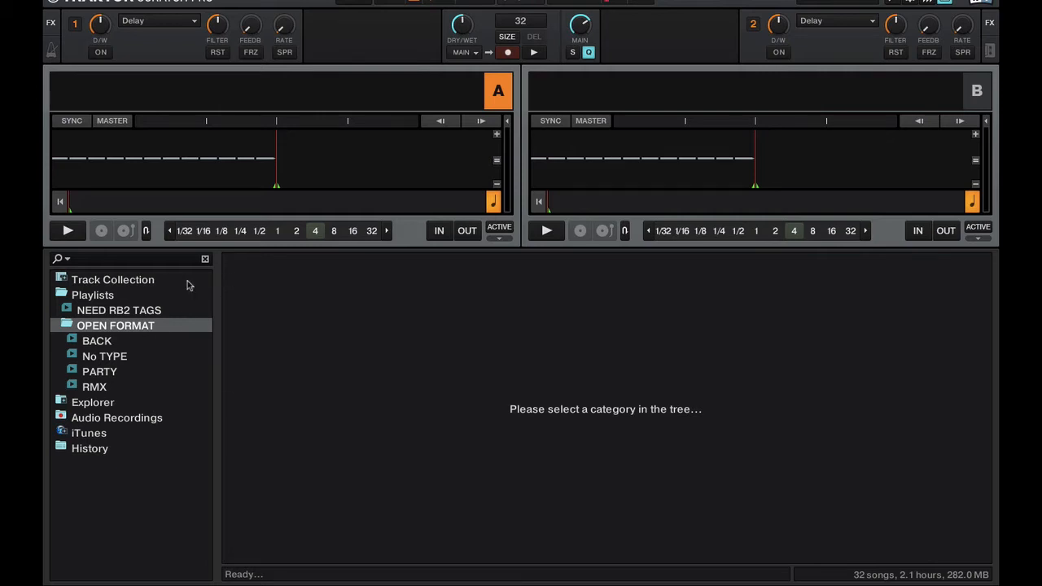
mouse_move(157, 327)
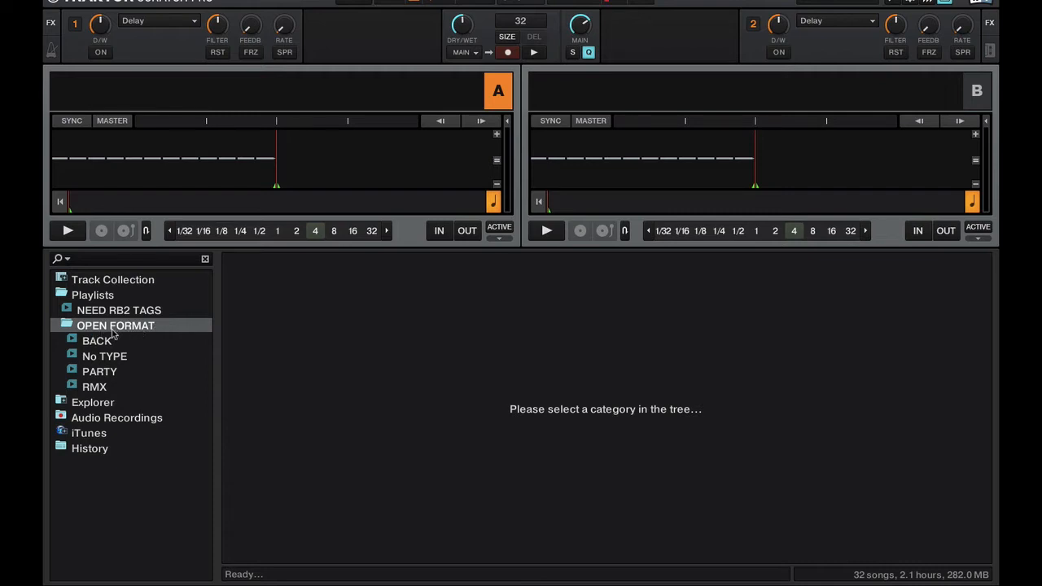
mouse_move(413, 289)
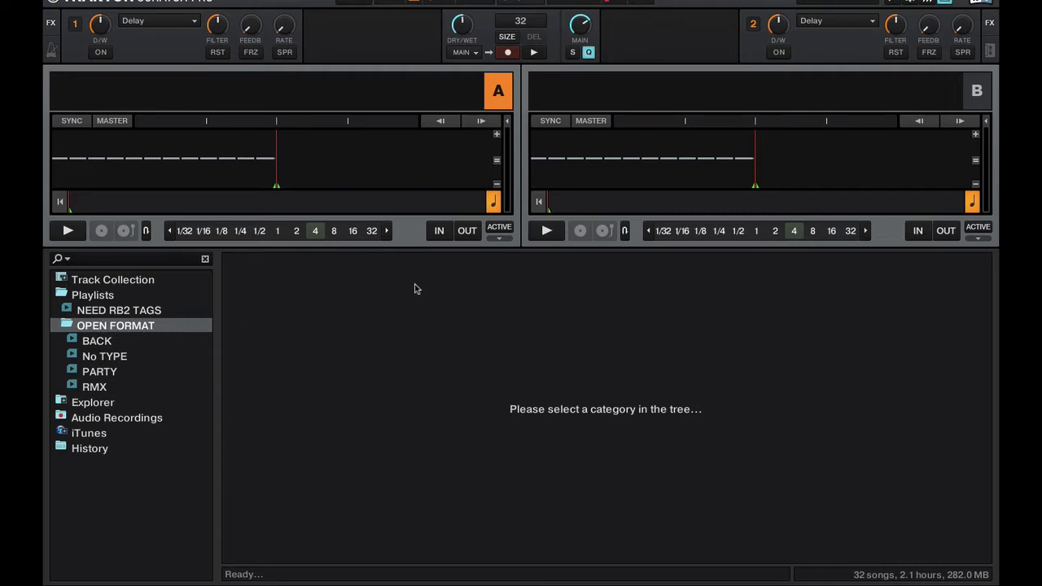
Browse BACK, RMX, No TYPE and PARTY tracks, ending on BACK and the OPEN FORMAT folder.
click(96, 340)
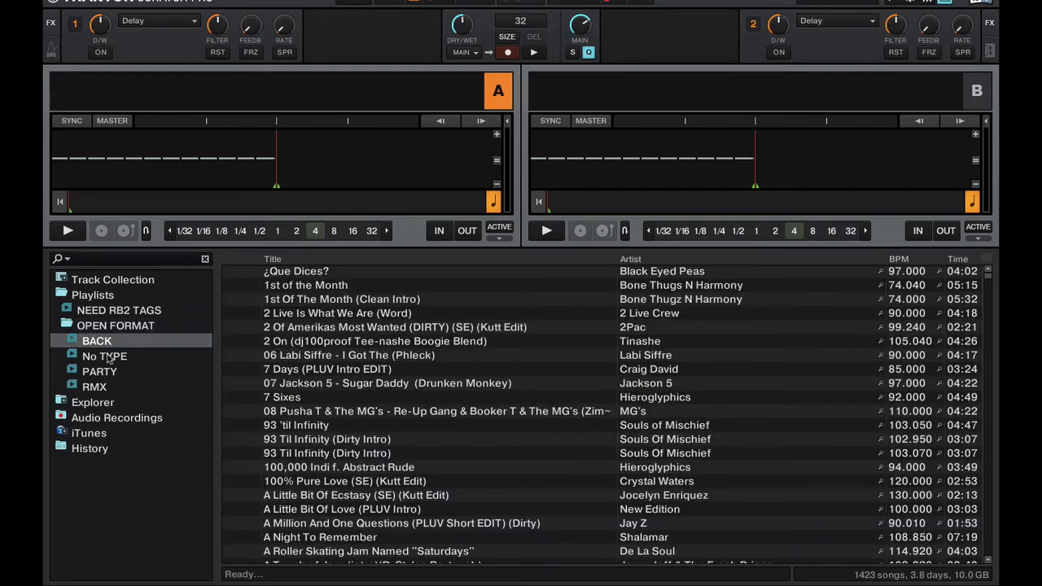
click(95, 388)
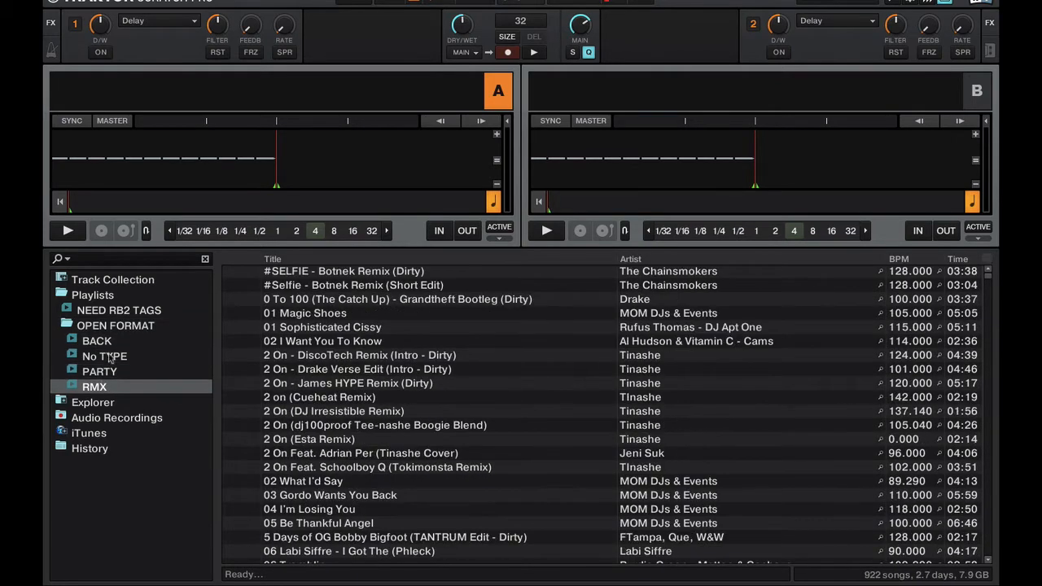
mouse_move(127, 340)
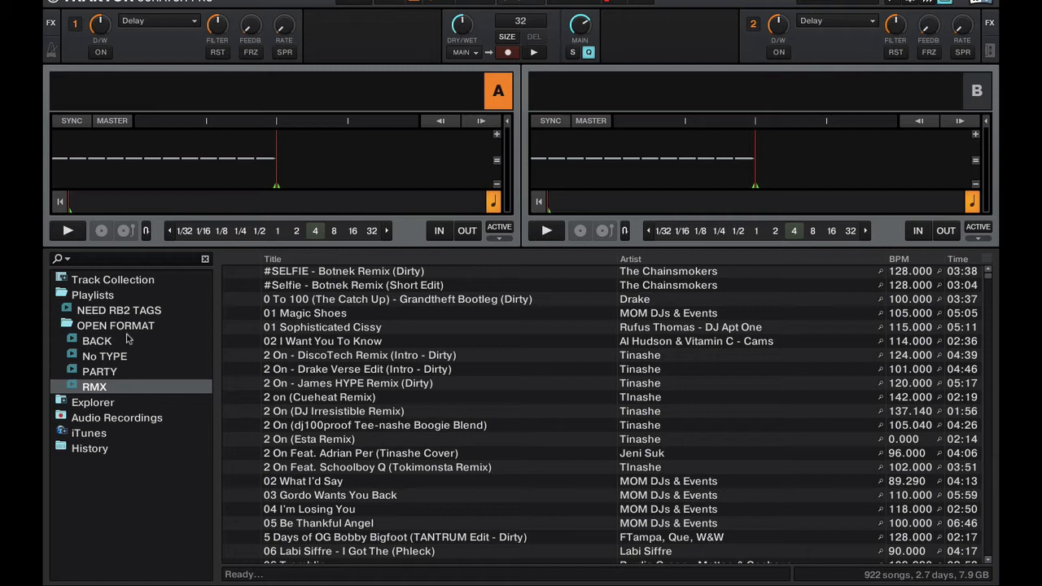
mouse_move(123, 326)
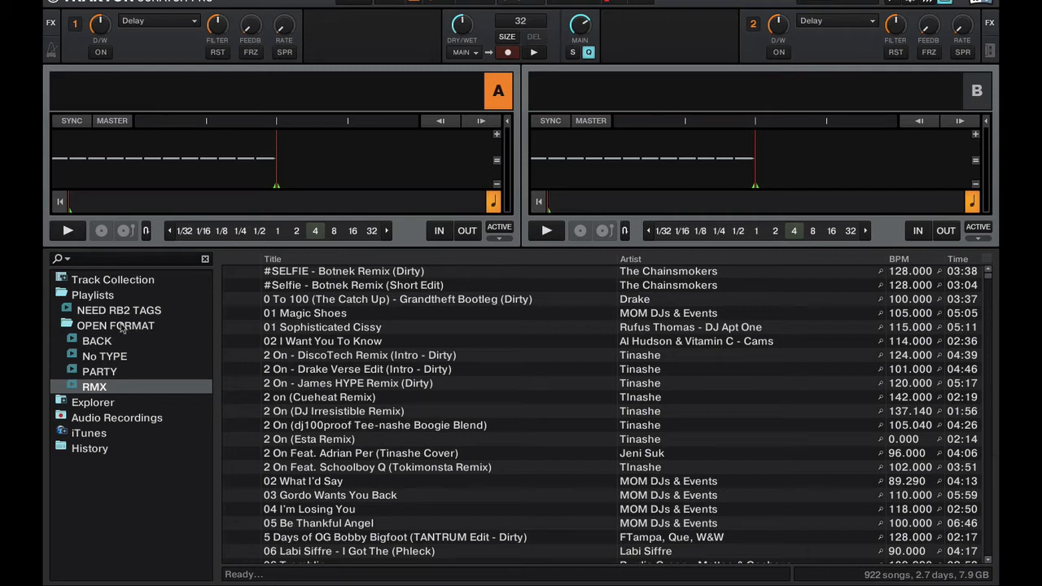
mouse_move(145, 327)
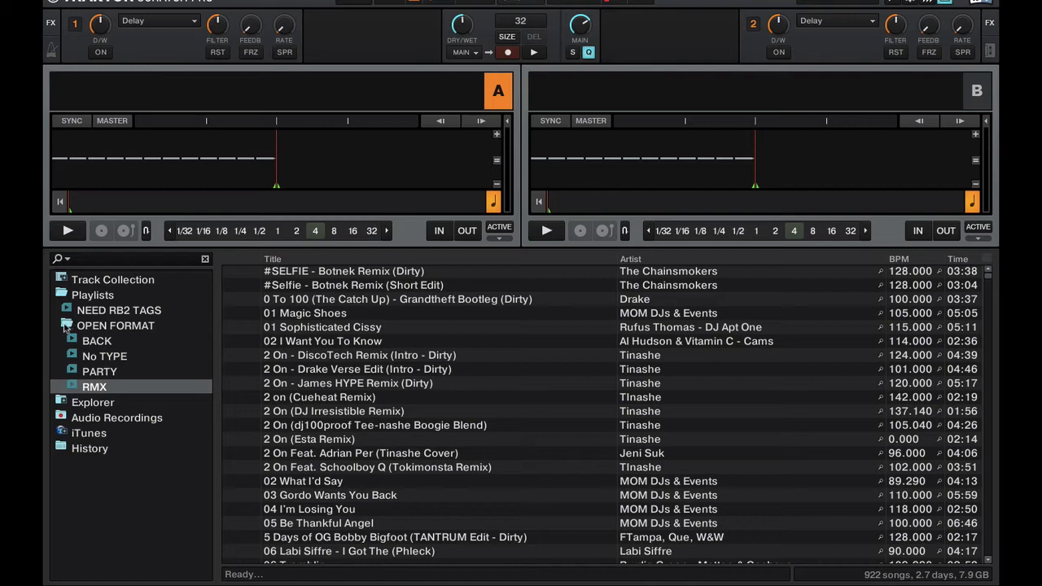
click(104, 355)
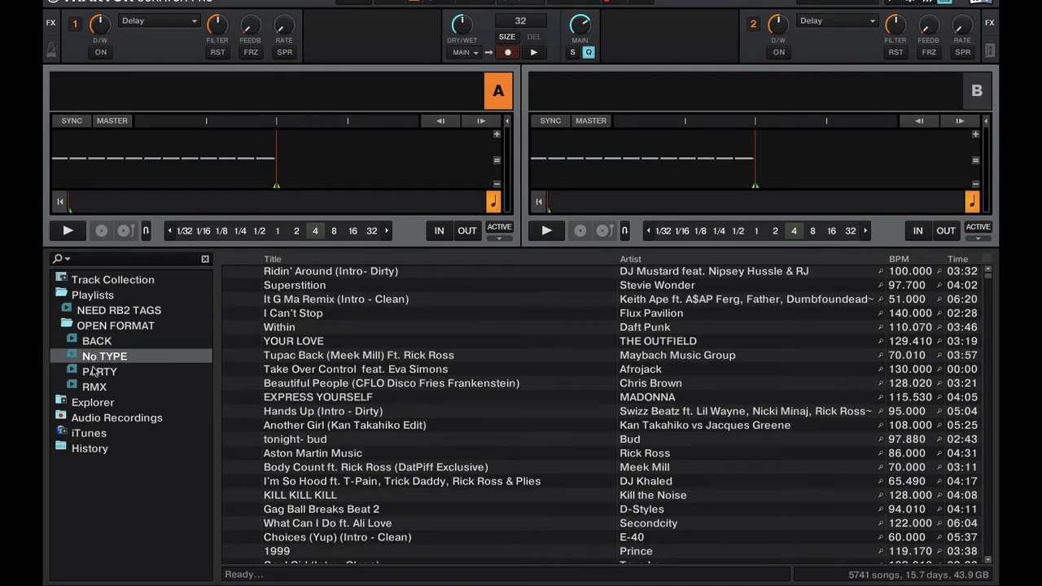
click(100, 371)
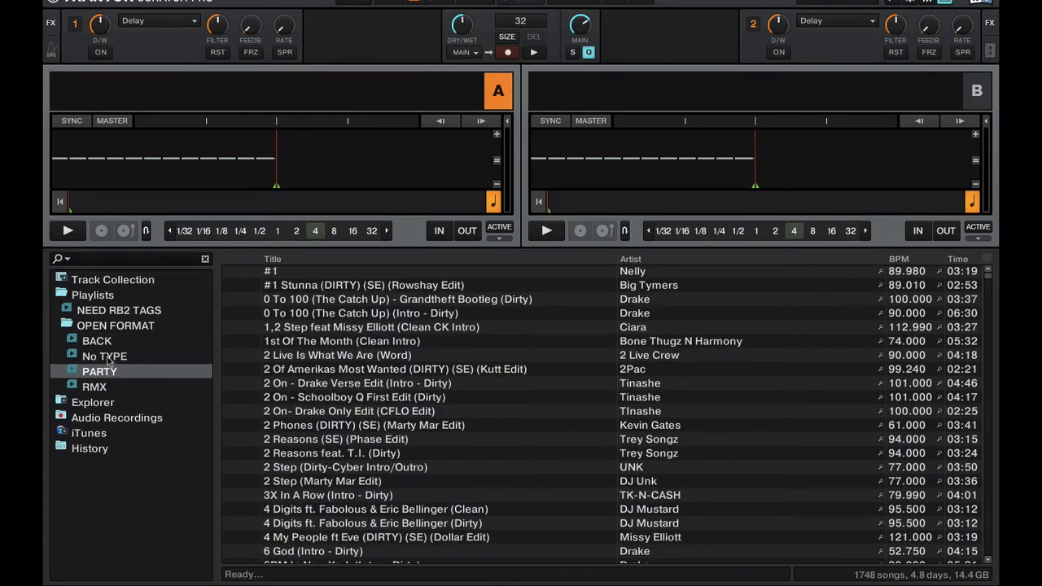
click(96, 342)
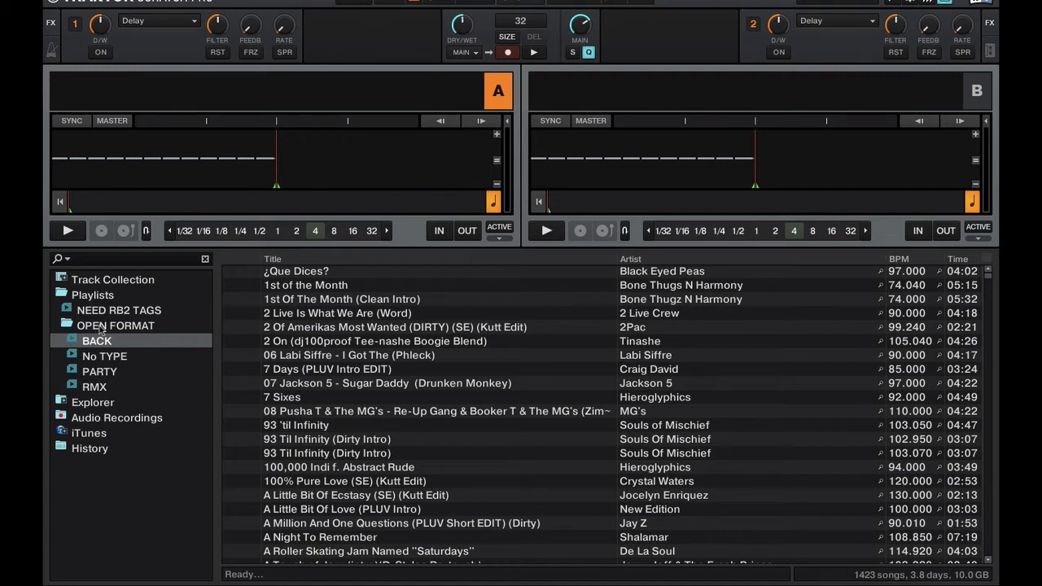
click(116, 326)
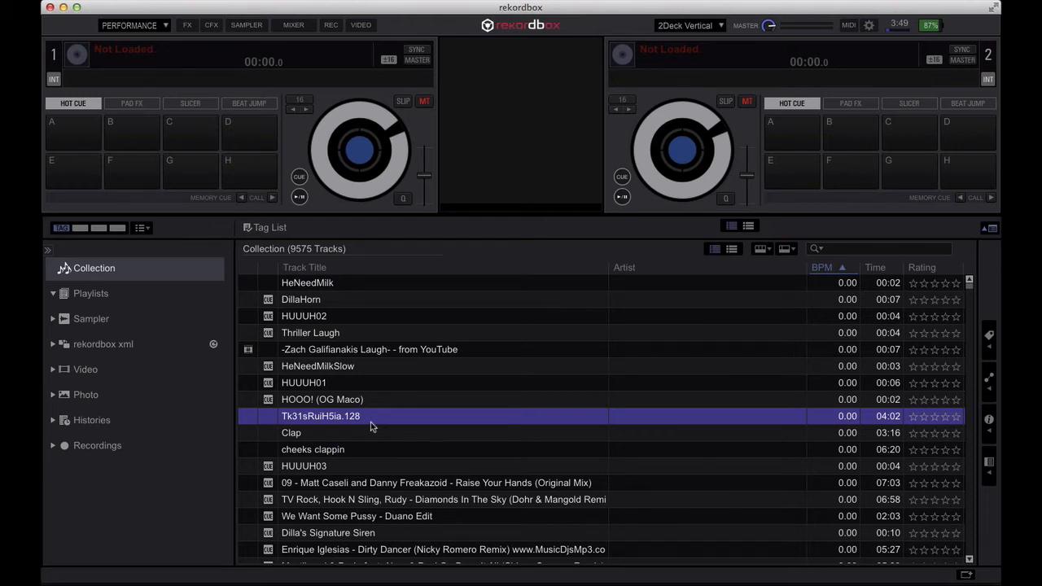
mouse_move(378, 420)
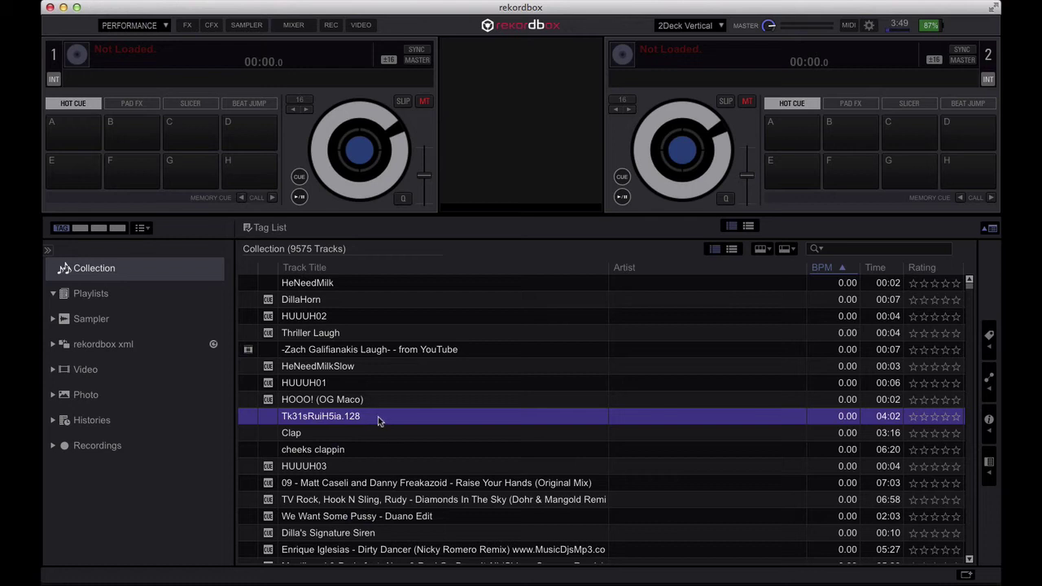
mouse_move(101, 361)
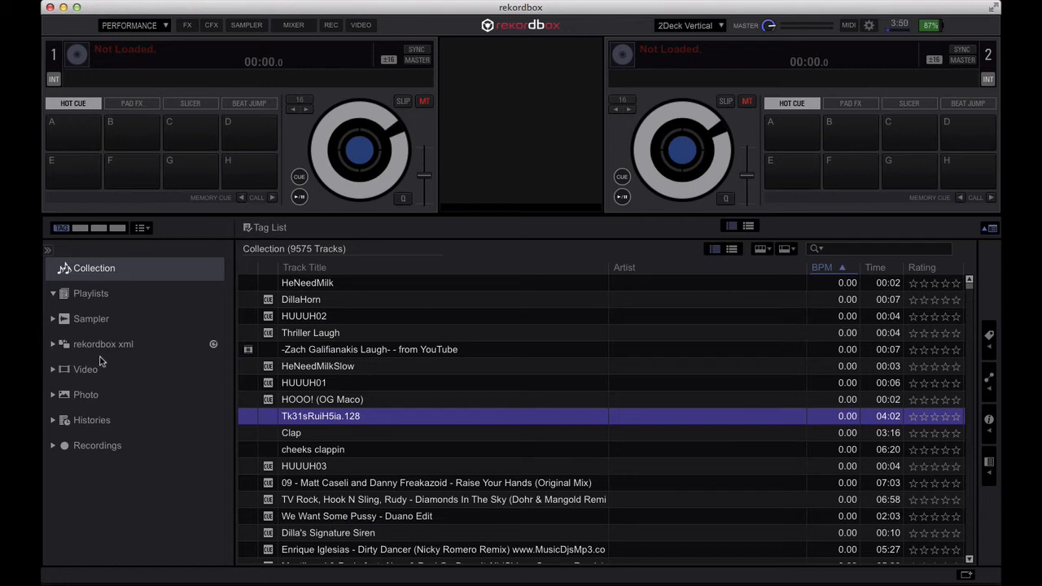
Expand the rekordbox xml library and show its All Tracks list of 9722 tracks.
click(52, 344)
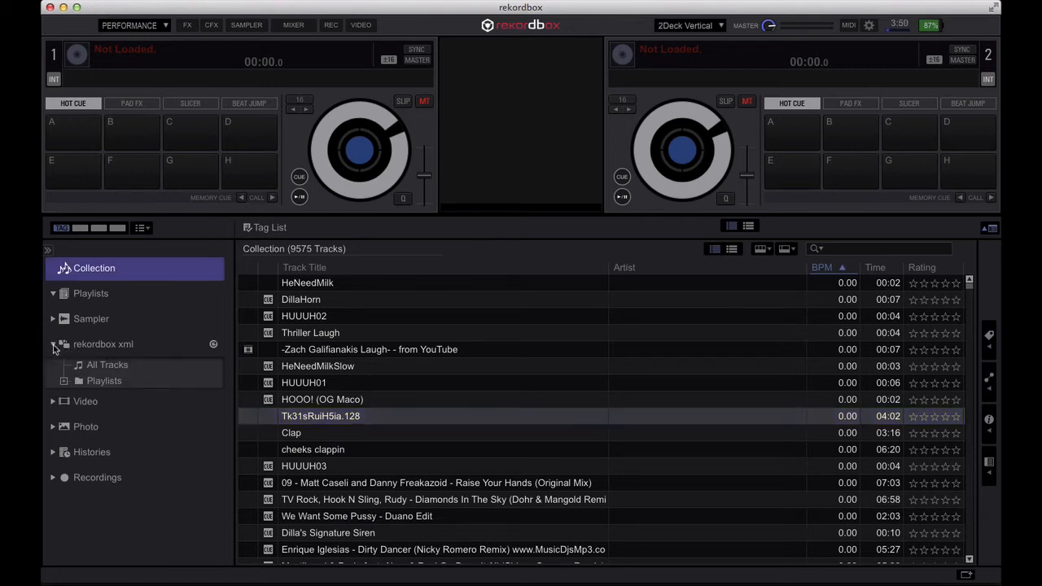
click(108, 364)
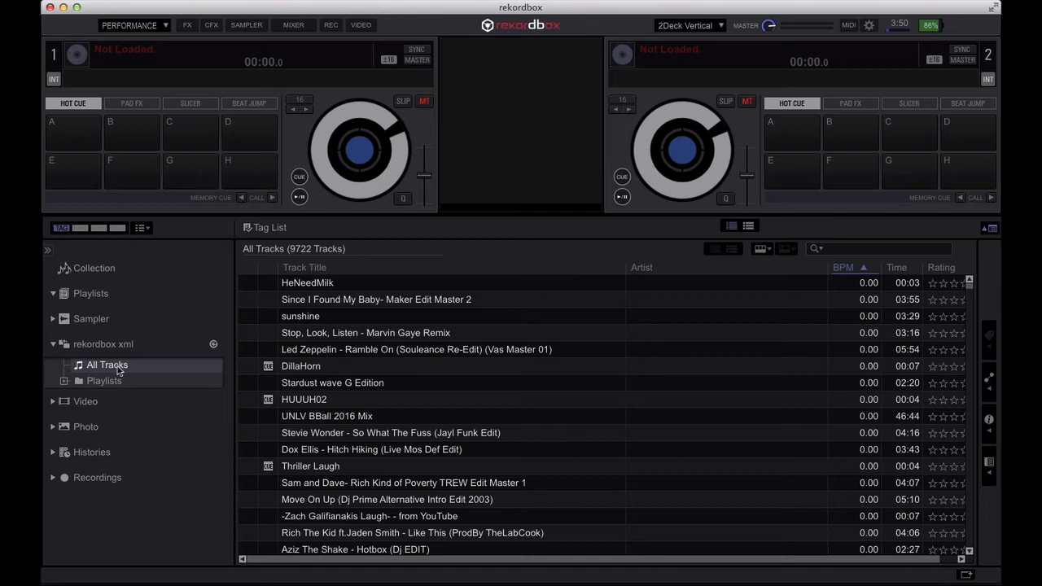
Expand xml Playlists, browse NEED RB2 TAGS (32 tracks), open OPEN FORMAT's RMX, then BACK.
click(104, 381)
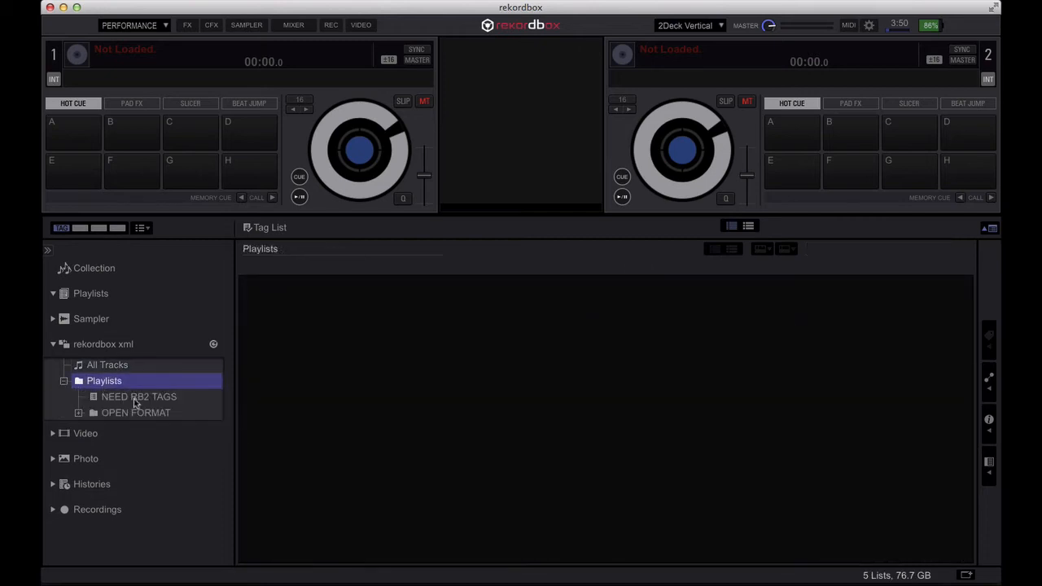
click(138, 397)
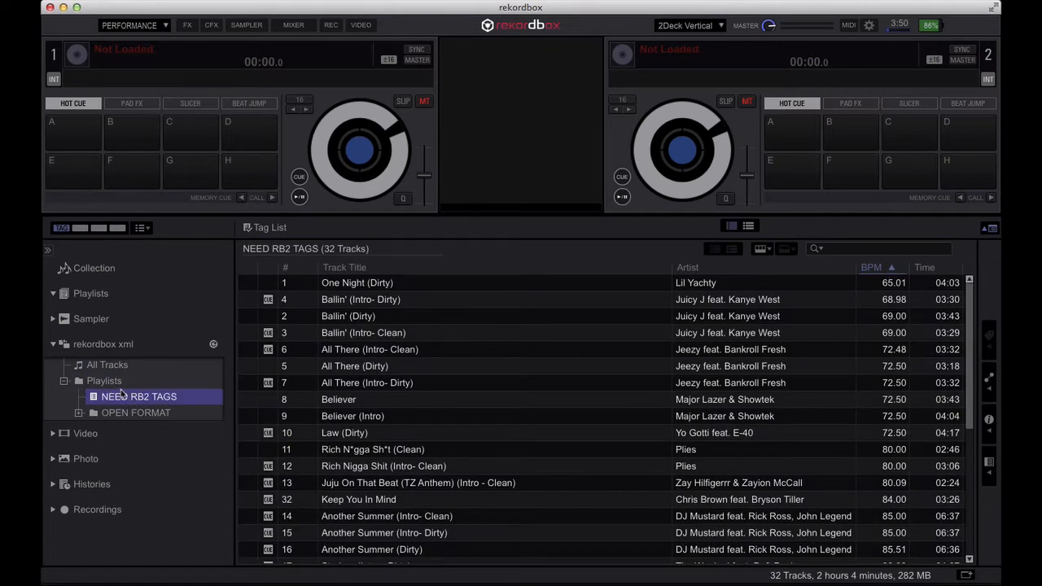
mouse_move(150, 399)
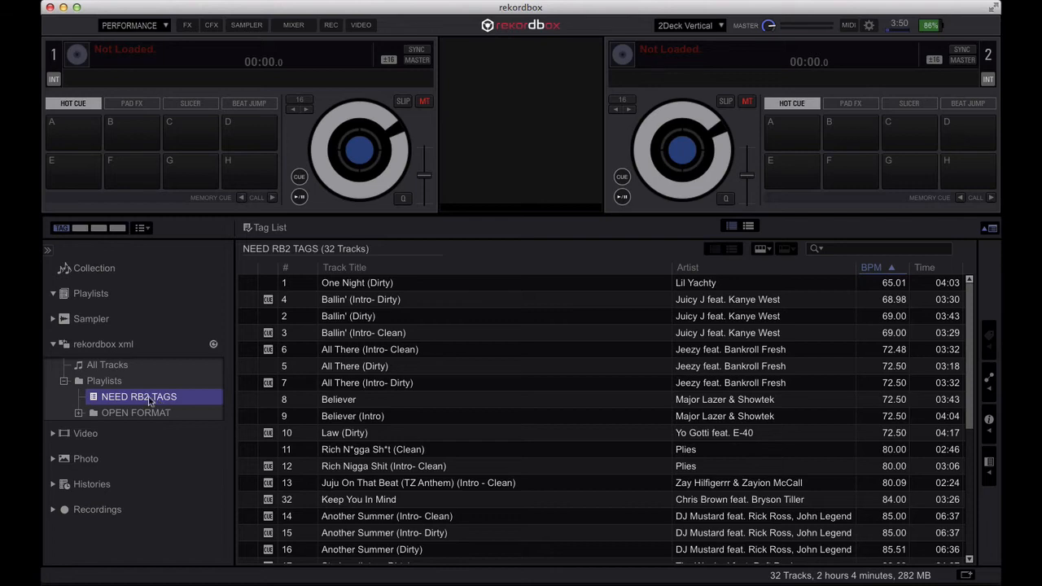
mouse_move(186, 405)
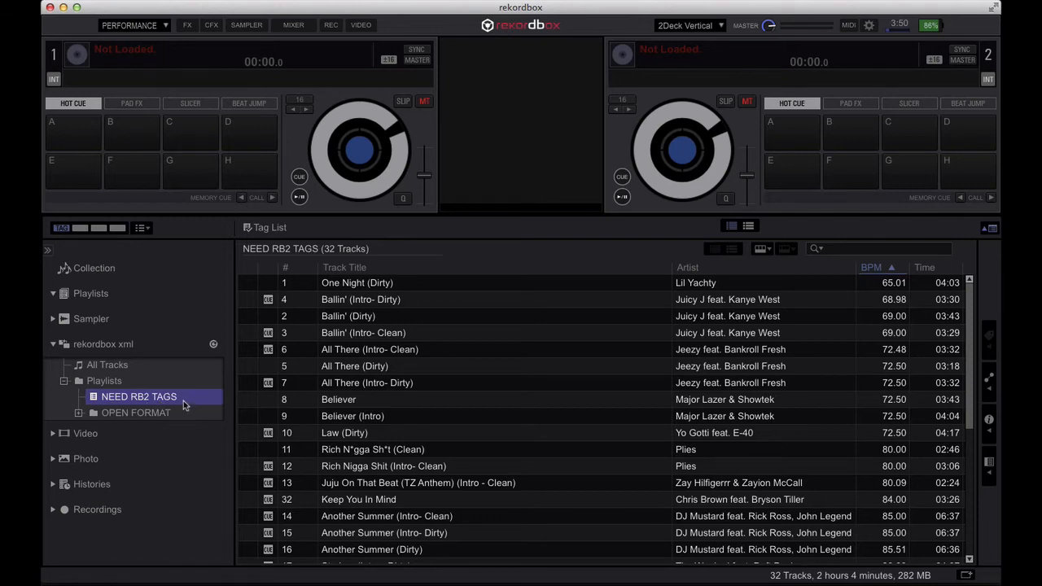
click(137, 414)
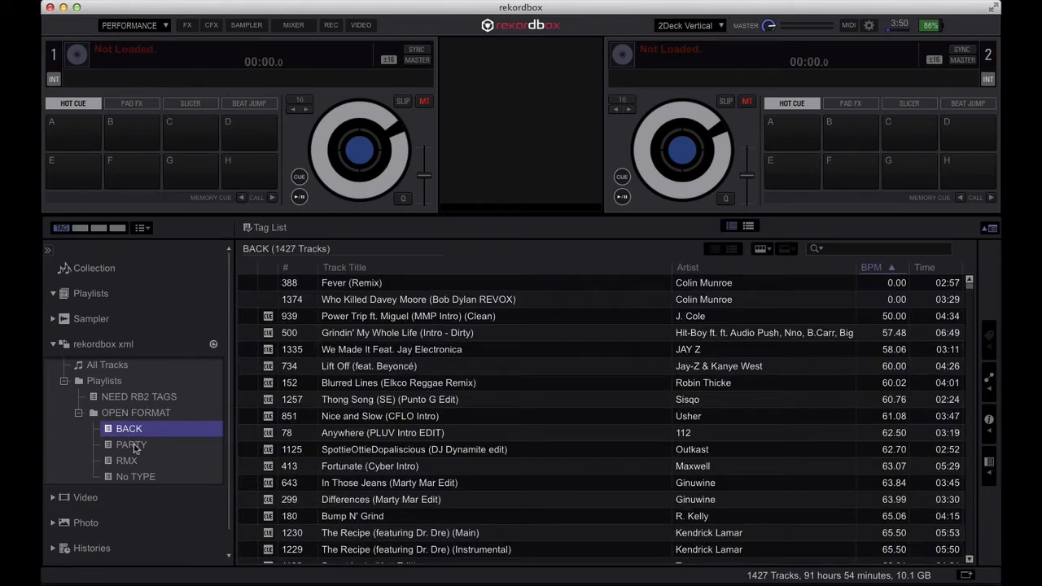
click(127, 459)
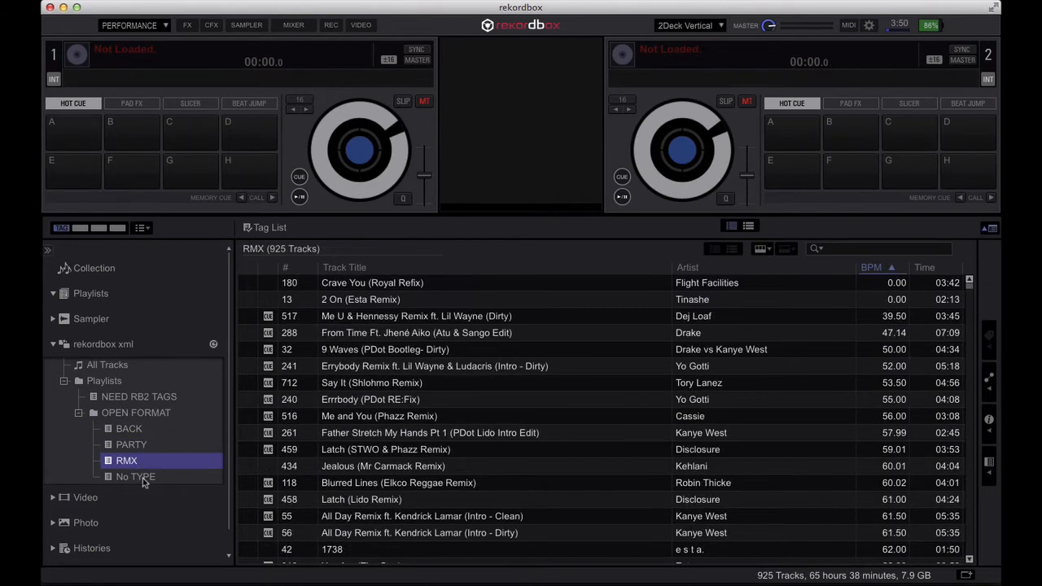
click(129, 428)
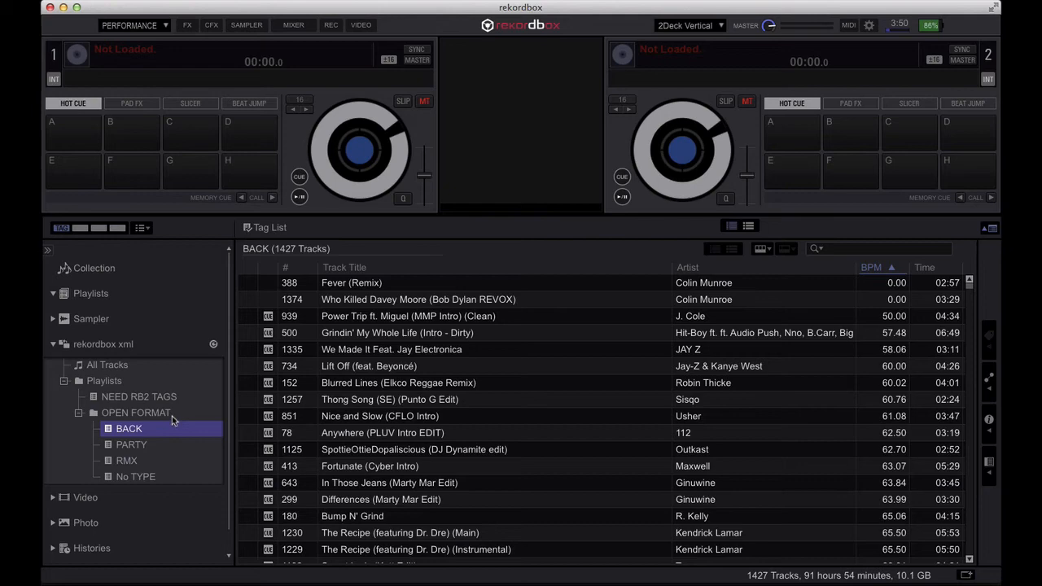
mouse_move(169, 420)
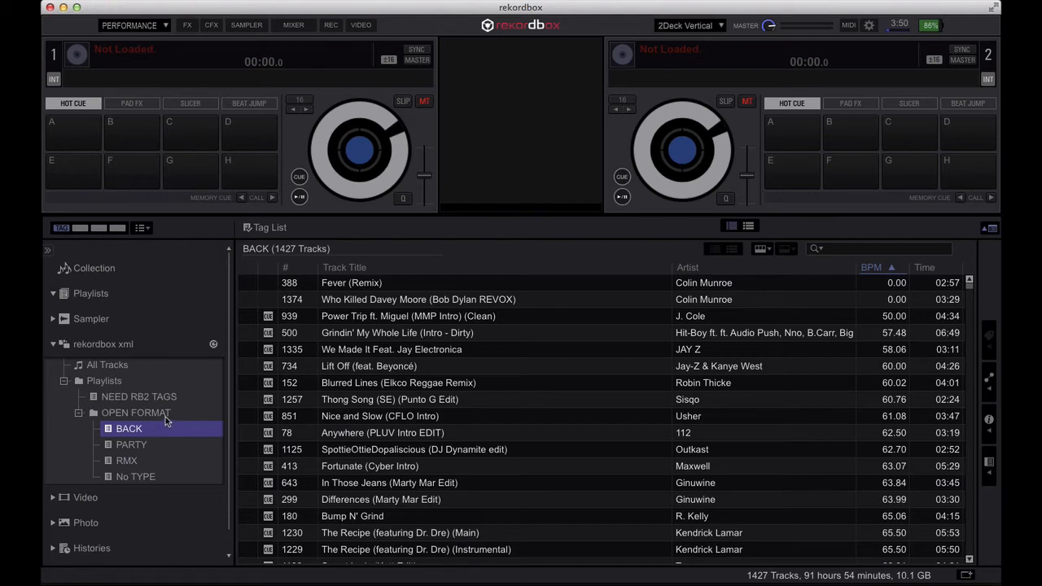
mouse_move(166, 420)
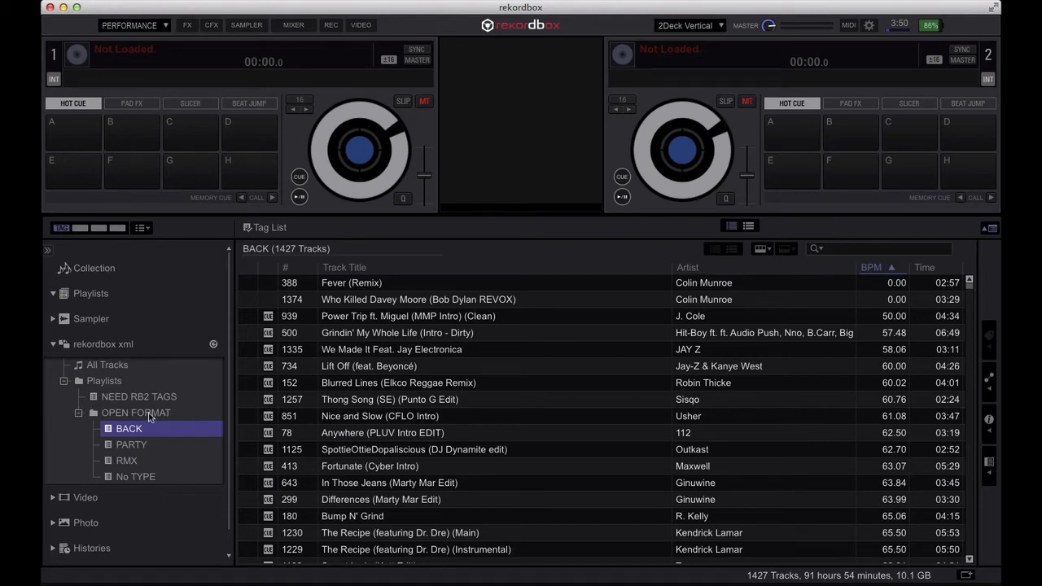
click(136, 414)
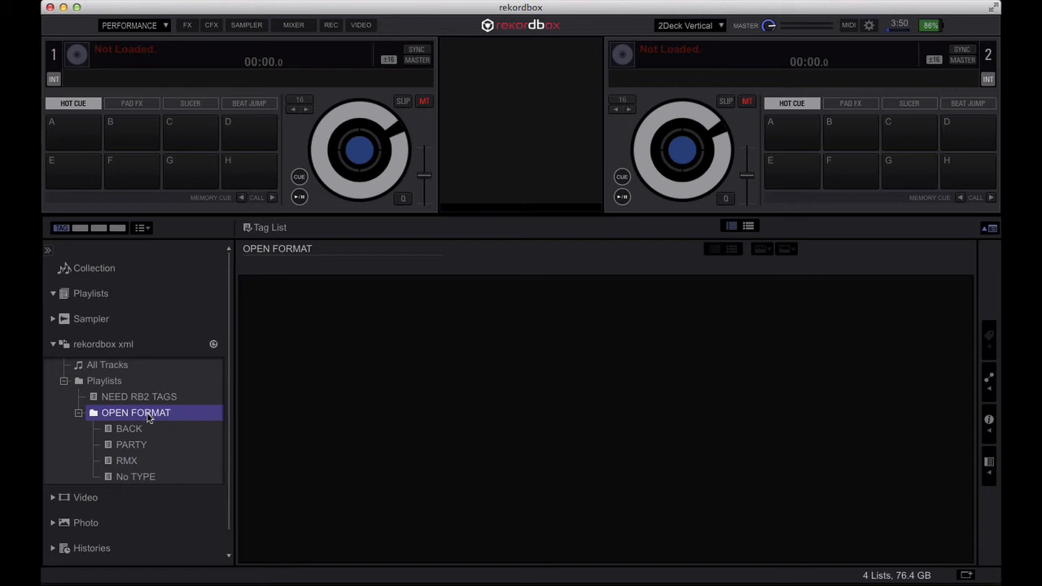
mouse_move(173, 417)
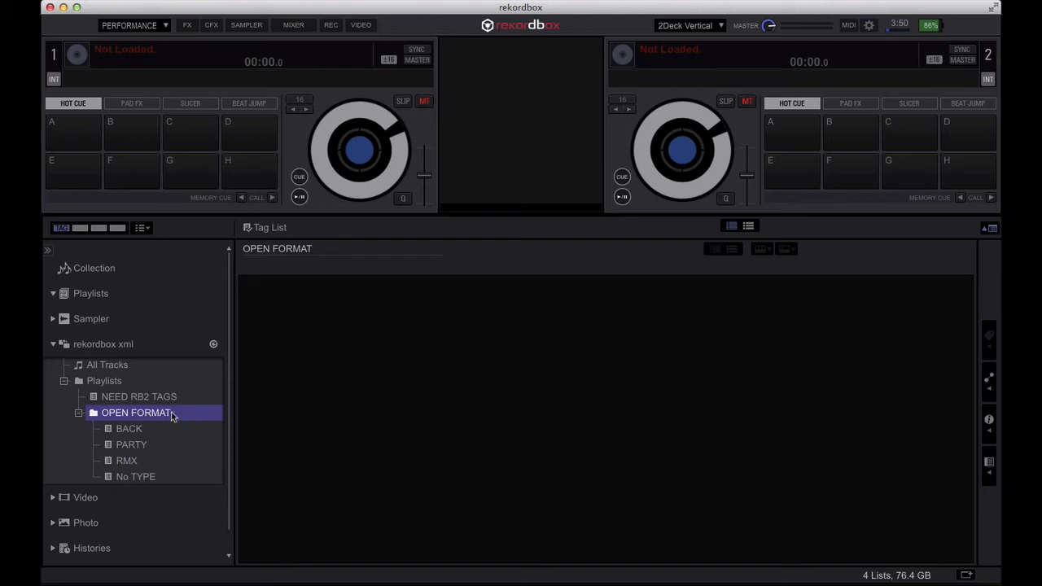
mouse_move(133, 432)
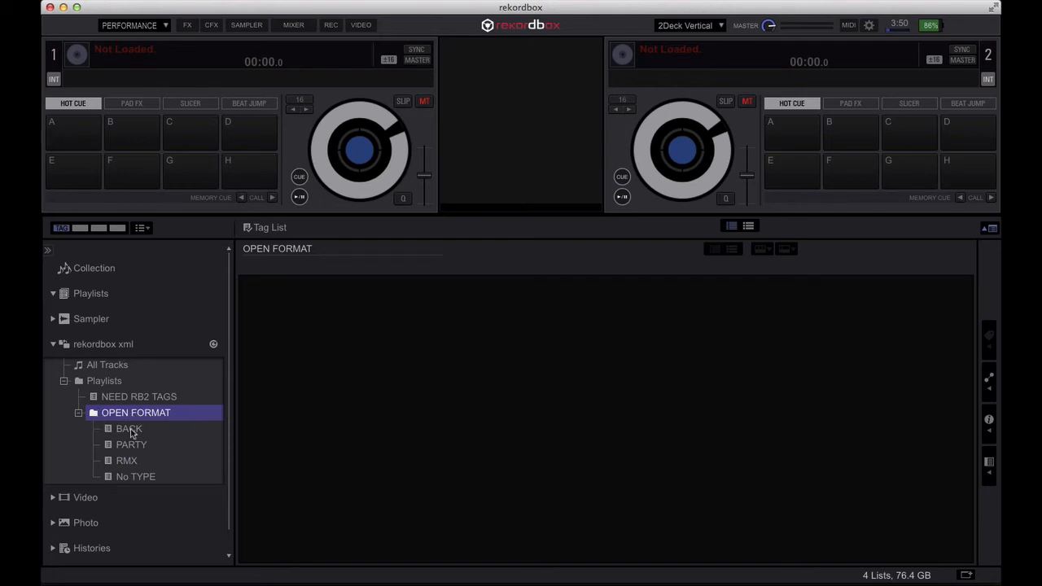
click(130, 445)
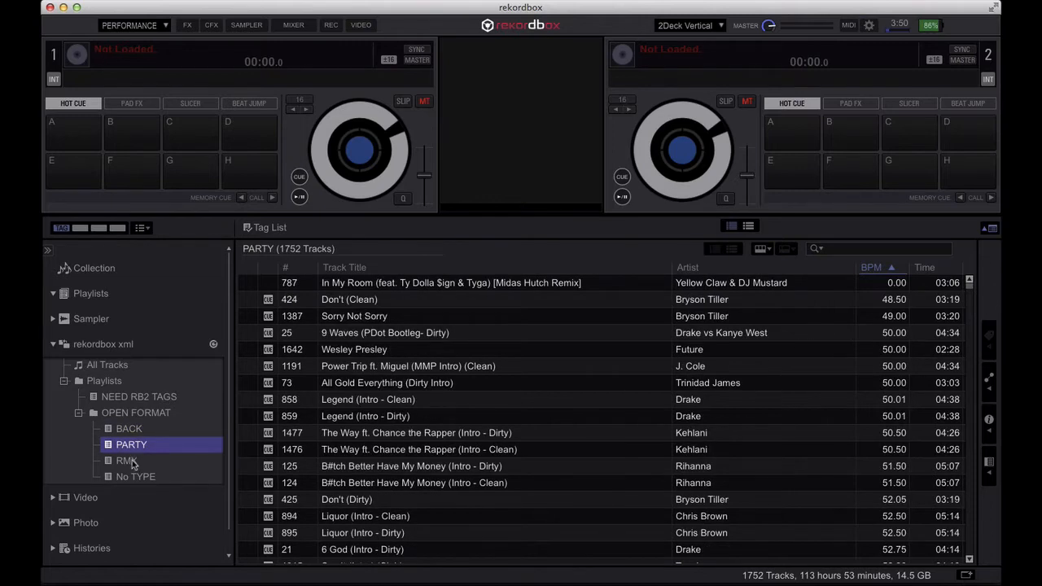
click(135, 475)
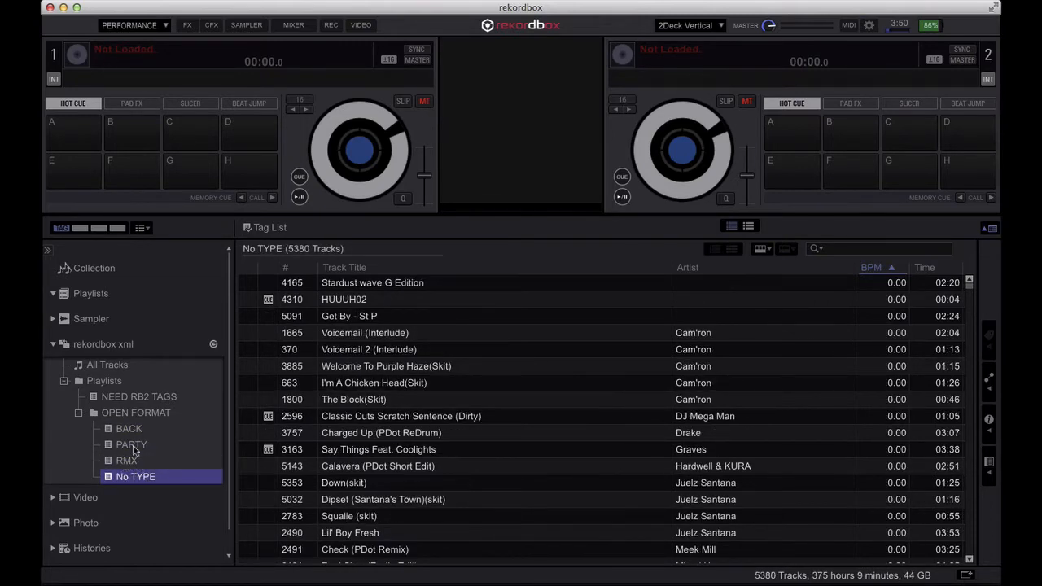
click(129, 428)
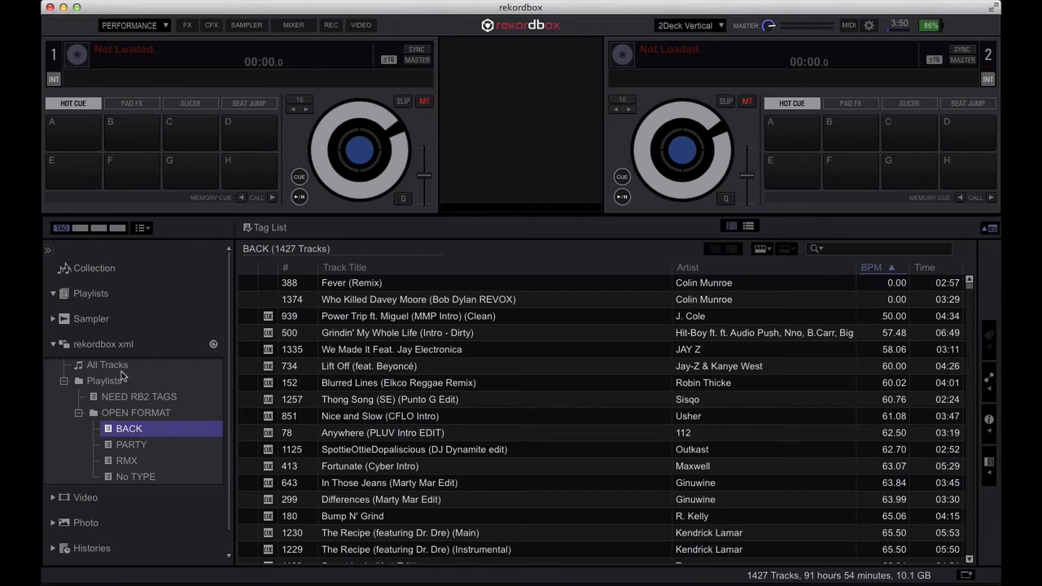
Return to All Tracks in the rekordbox xml library and scroll the 9722-track list.
click(107, 365)
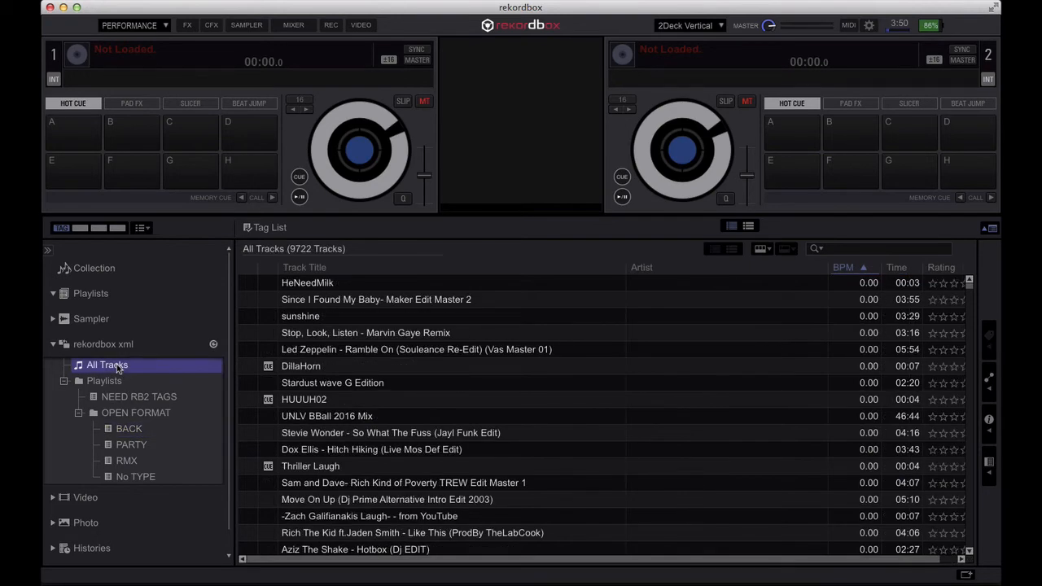
mouse_move(183, 421)
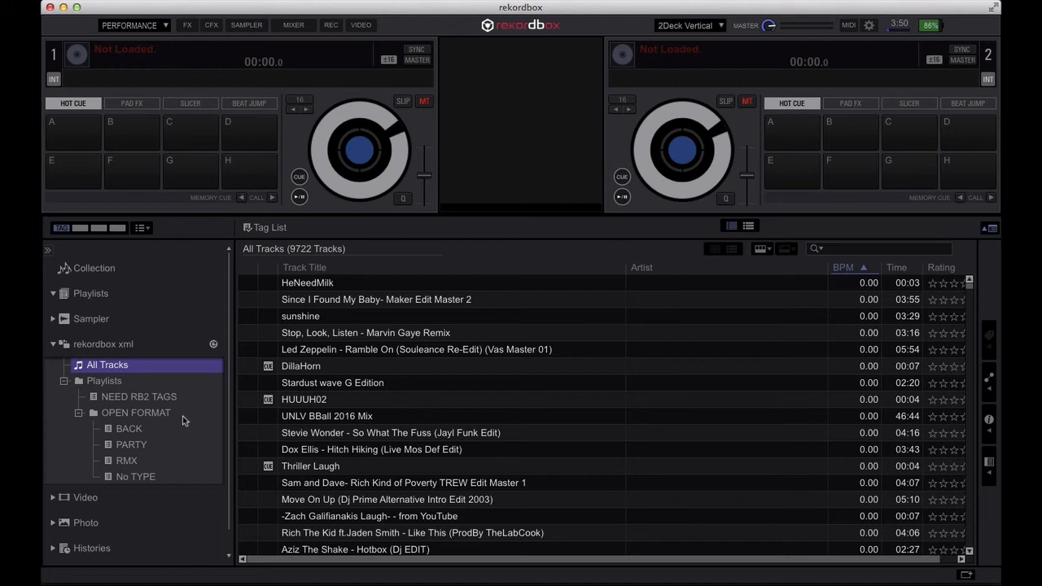
mouse_move(179, 417)
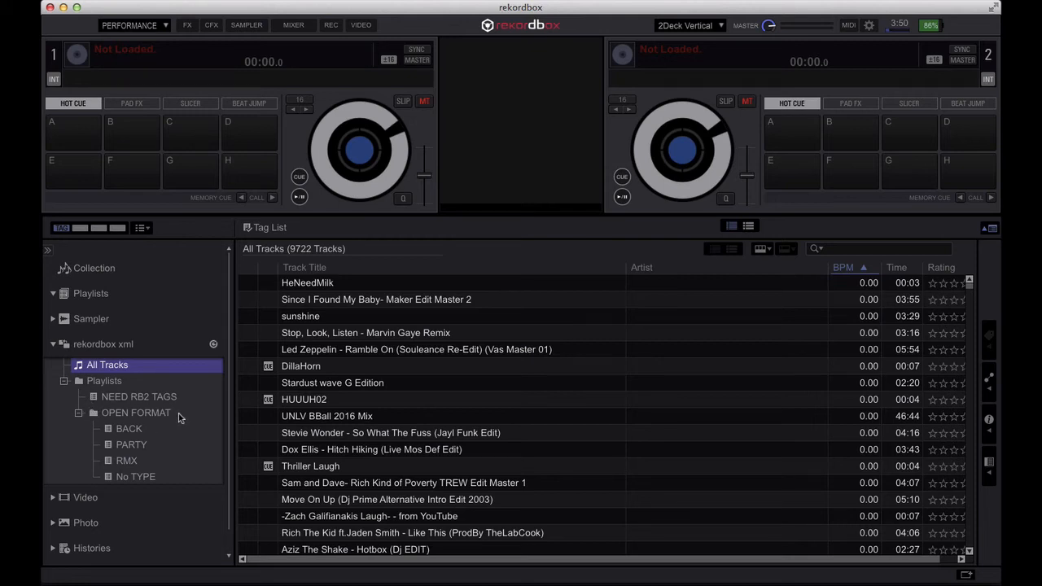
mouse_move(169, 417)
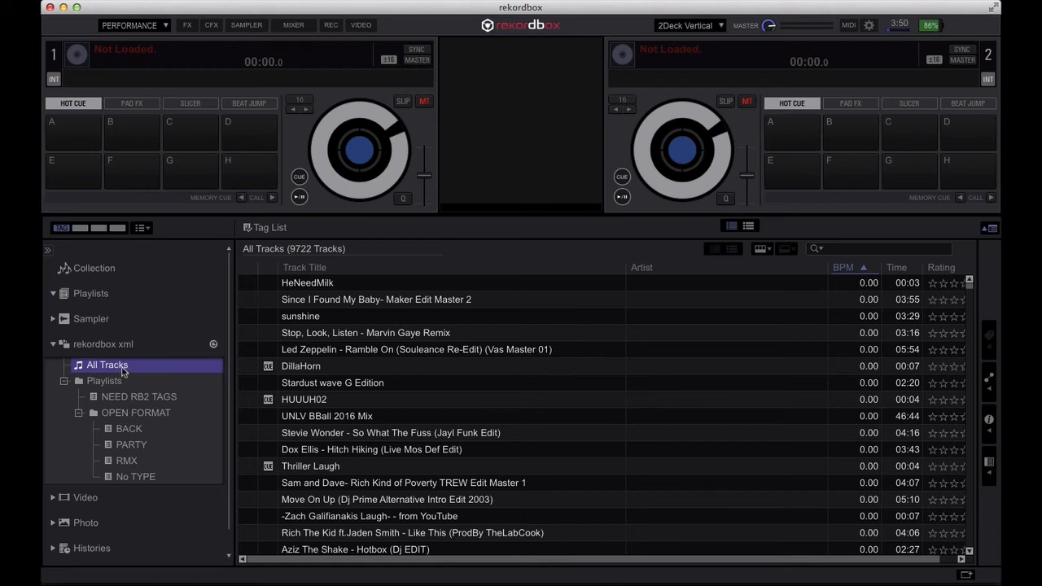
scroll(down, 3)
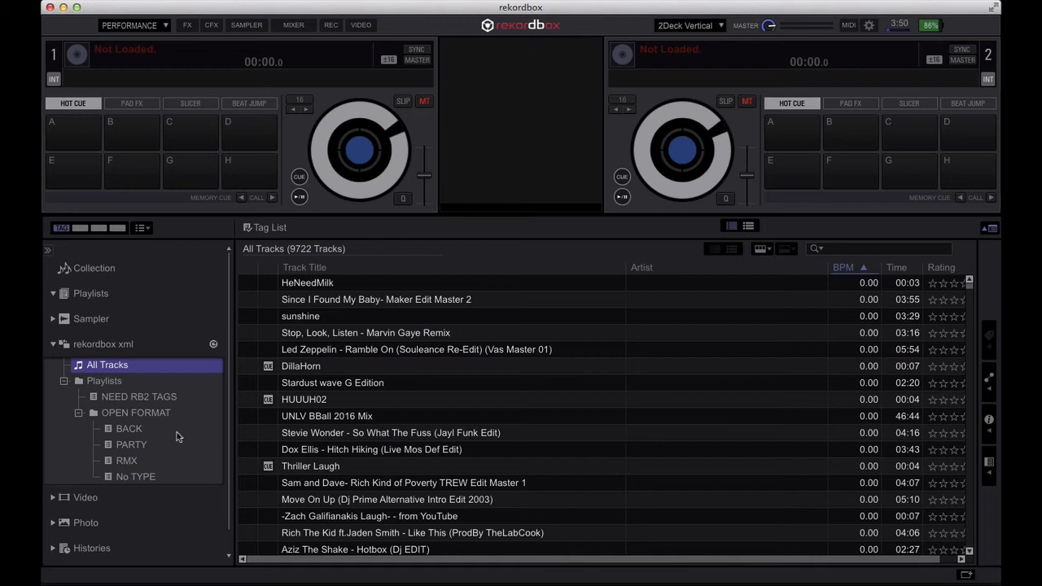
mouse_move(182, 414)
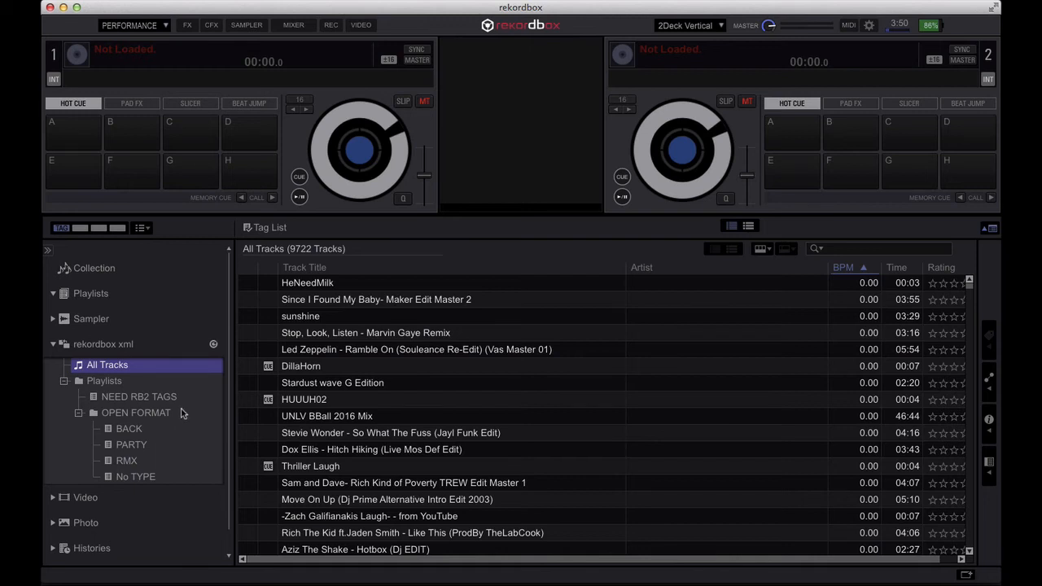
mouse_move(127, 381)
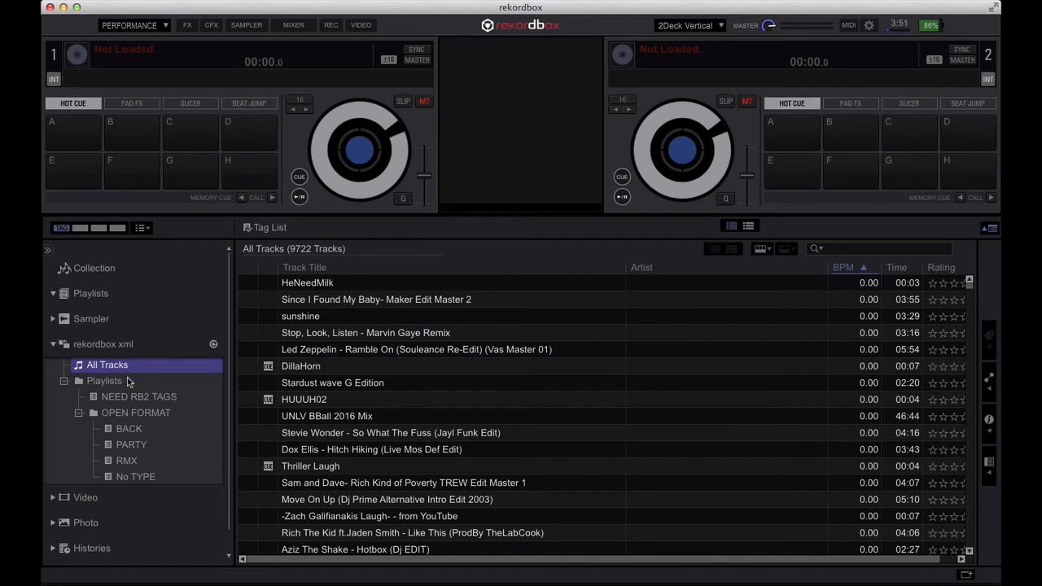
mouse_move(118, 420)
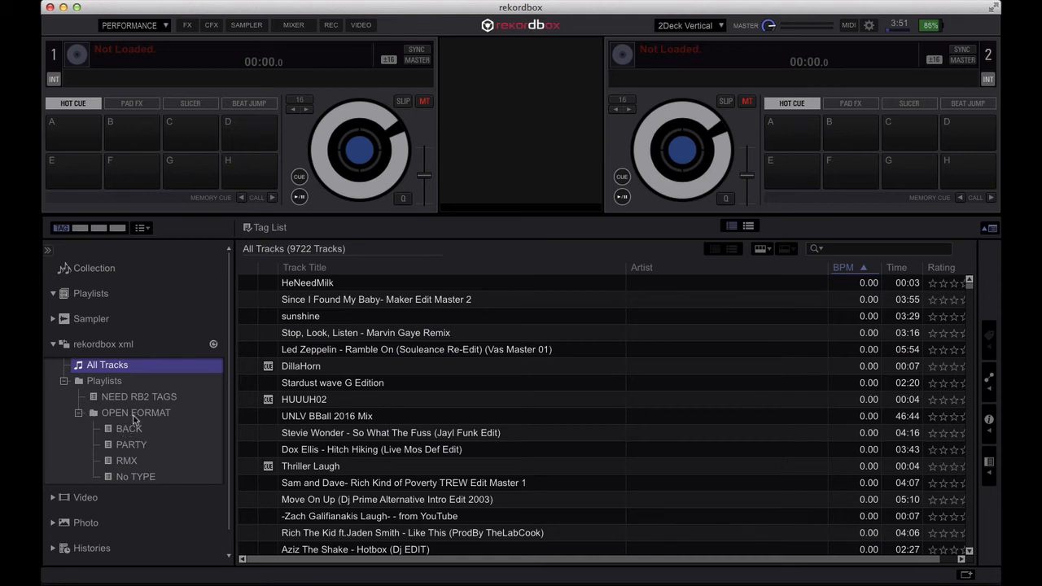
mouse_move(91, 365)
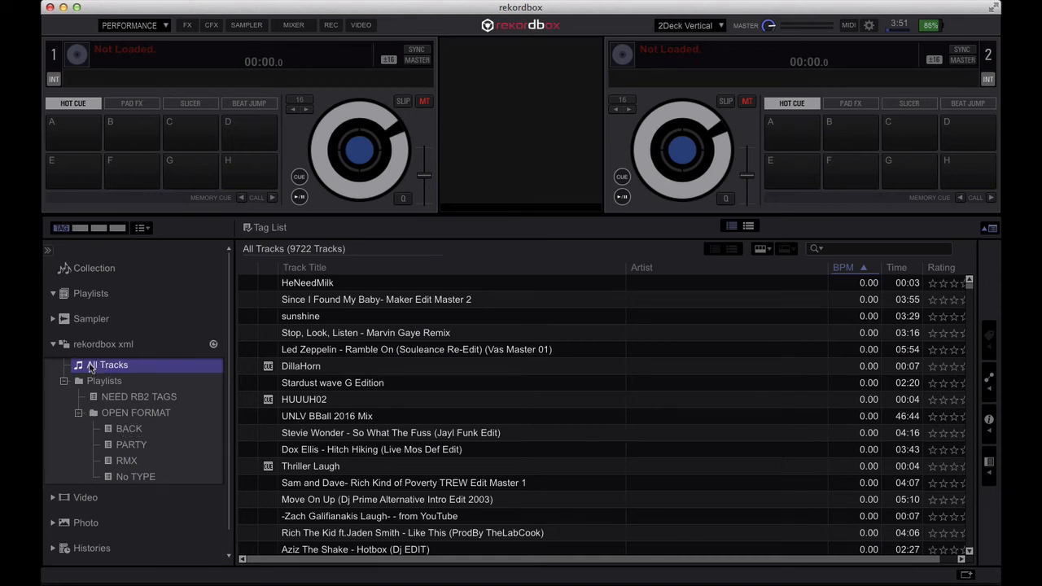
mouse_move(173, 427)
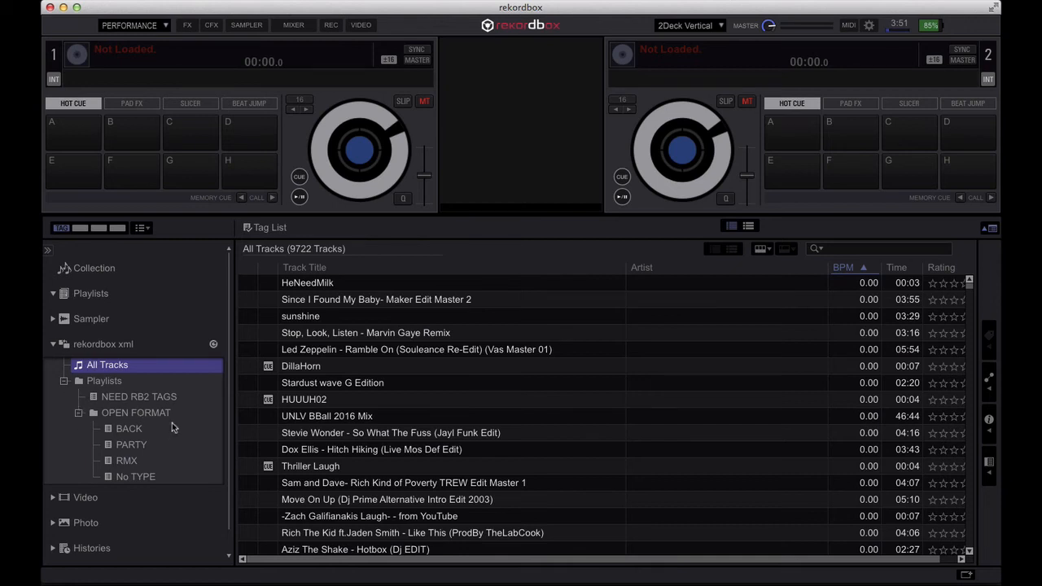
mouse_move(171, 416)
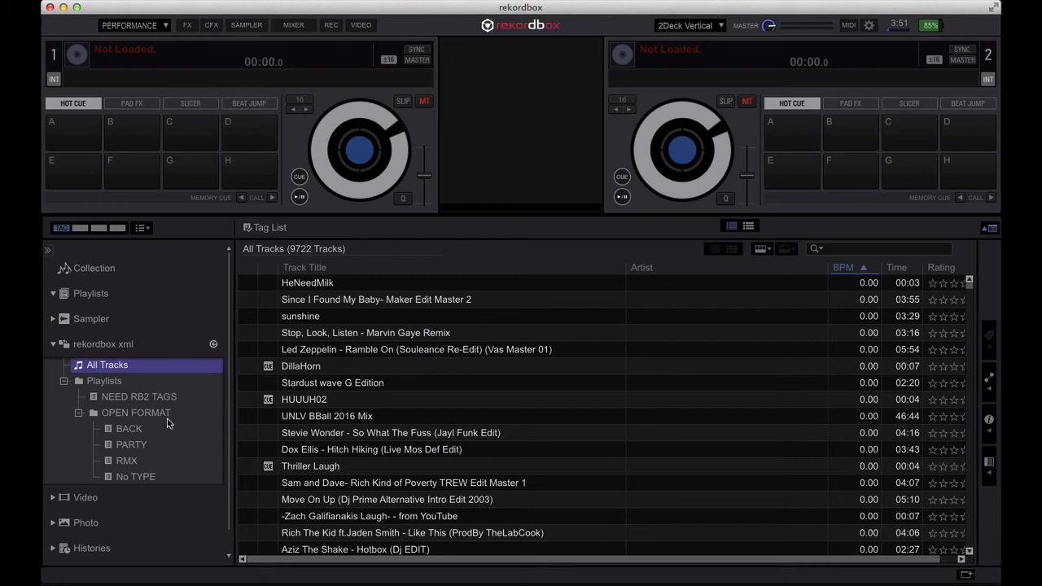
mouse_move(141, 401)
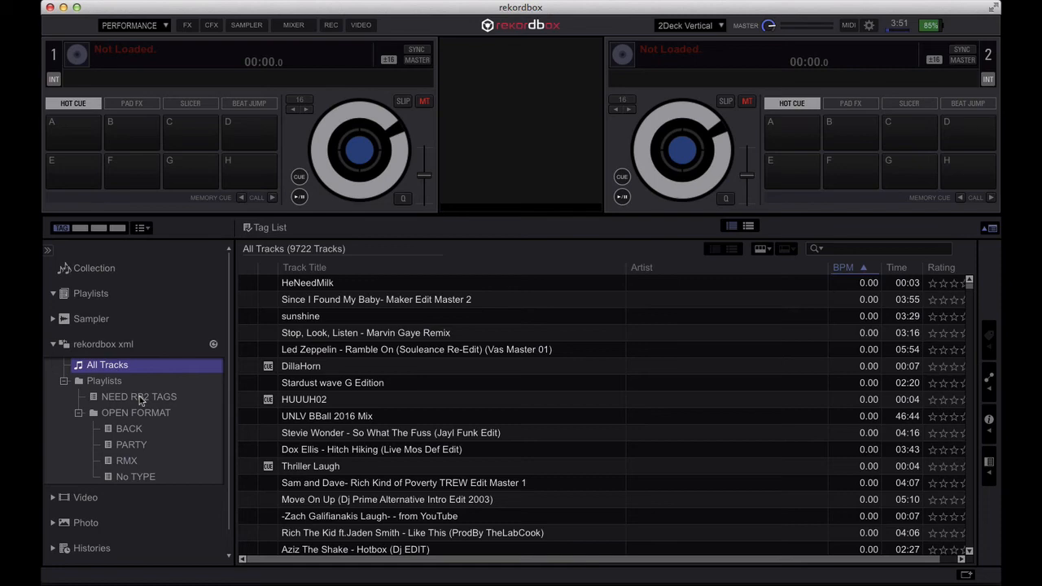
Browse BACK, RMX, No TYPE, NEED RB2 TAGS and OPEN FORMAT, ending on BACK's 1427 tracks.
click(129, 428)
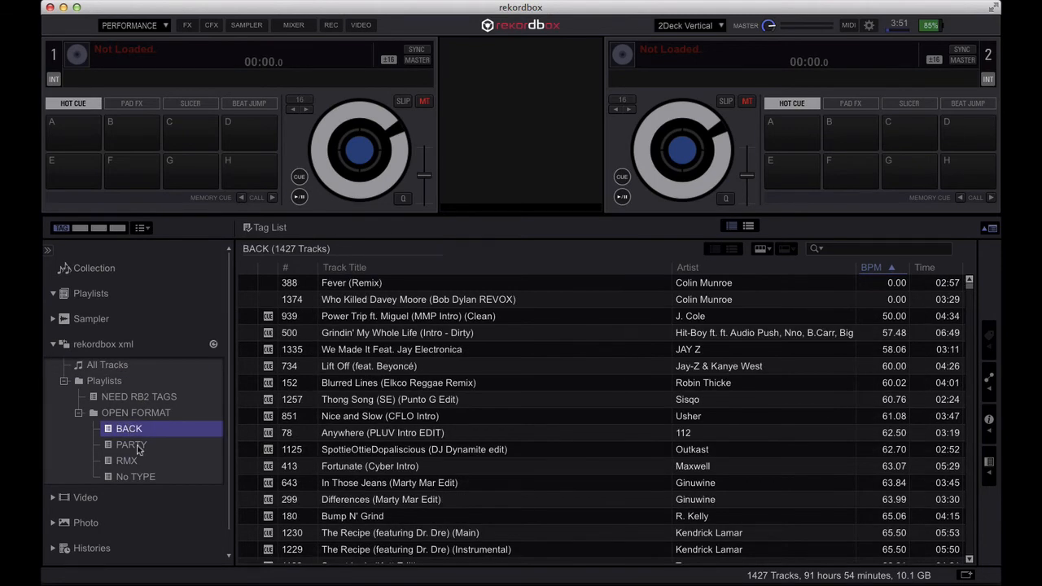
click(127, 459)
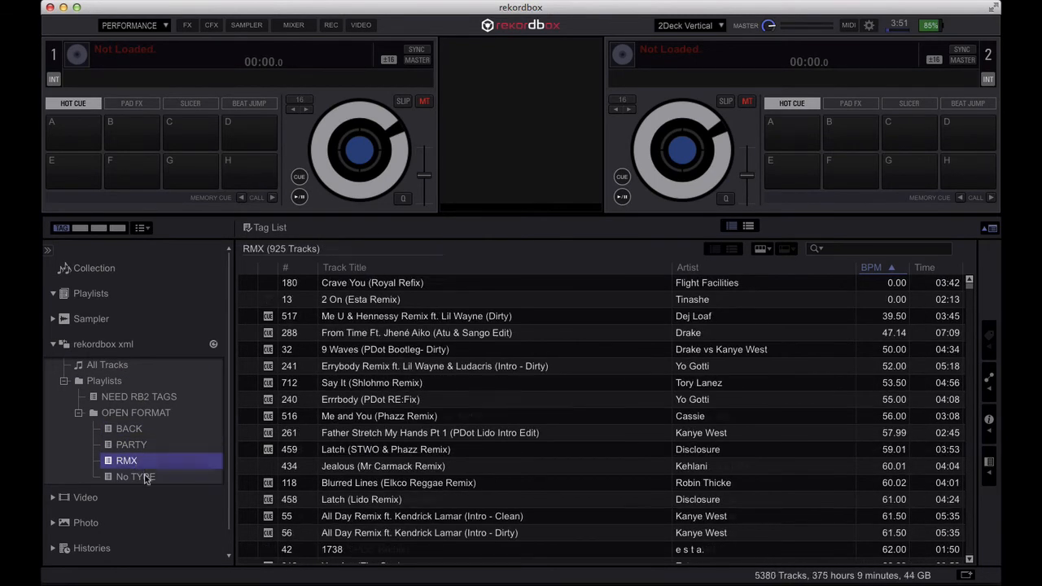
click(135, 475)
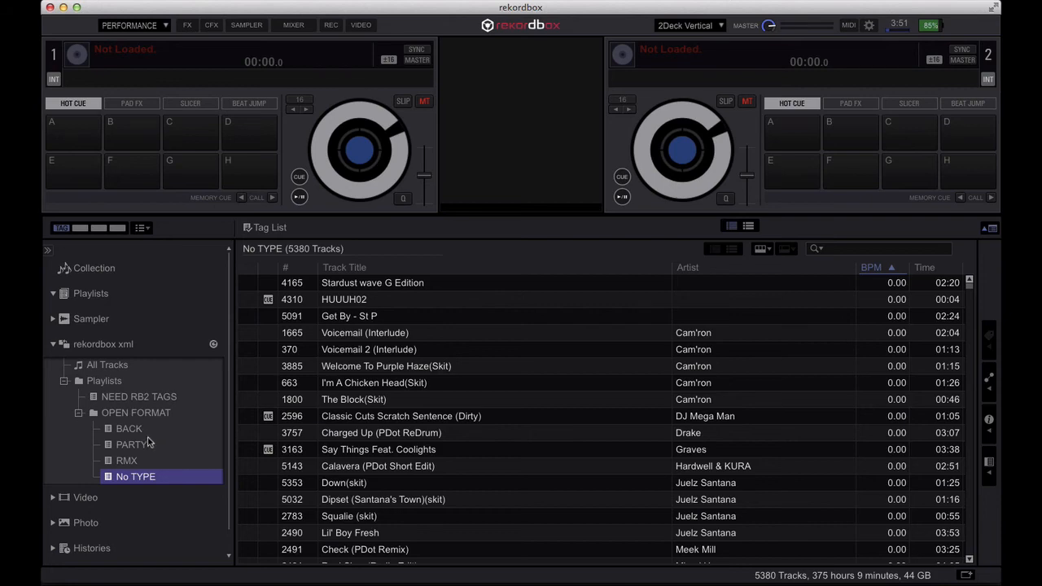
click(138, 397)
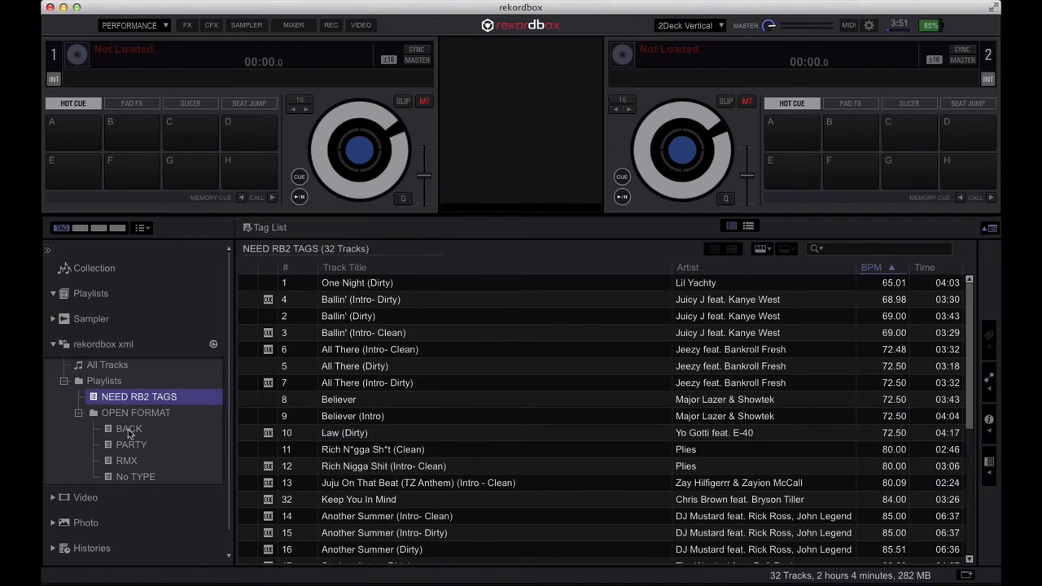
click(137, 412)
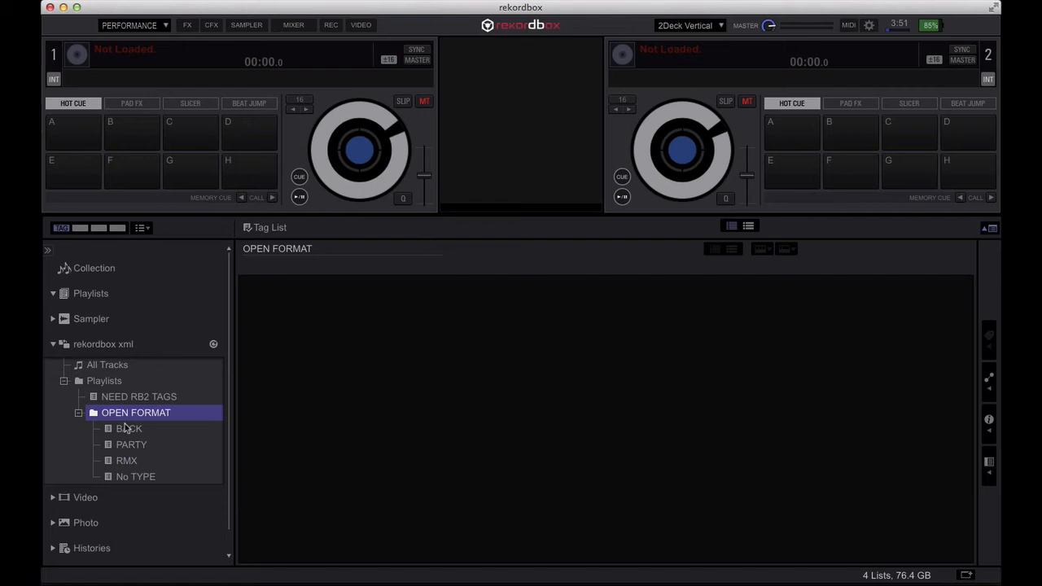
click(131, 428)
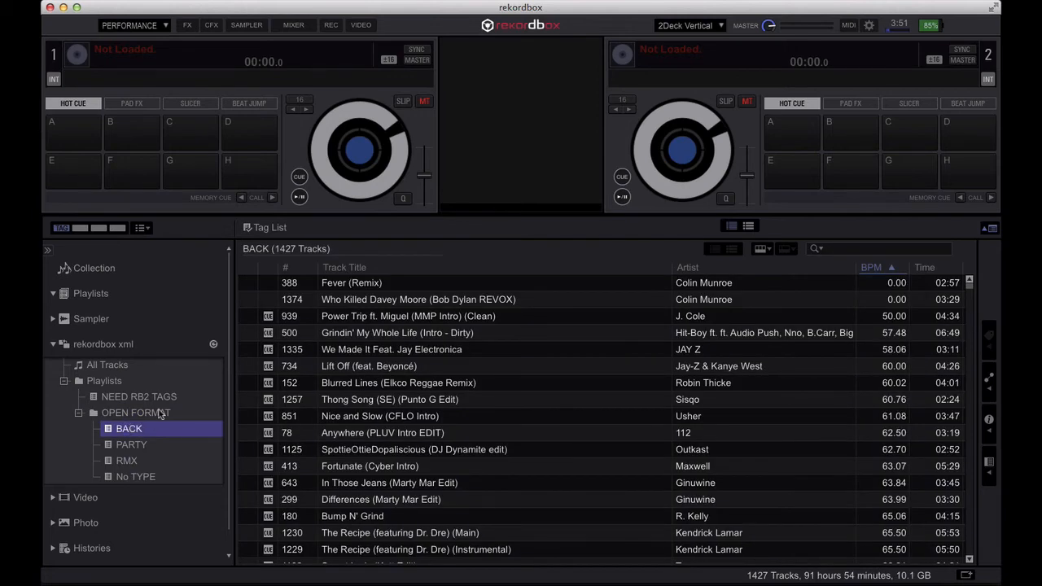
mouse_move(100, 408)
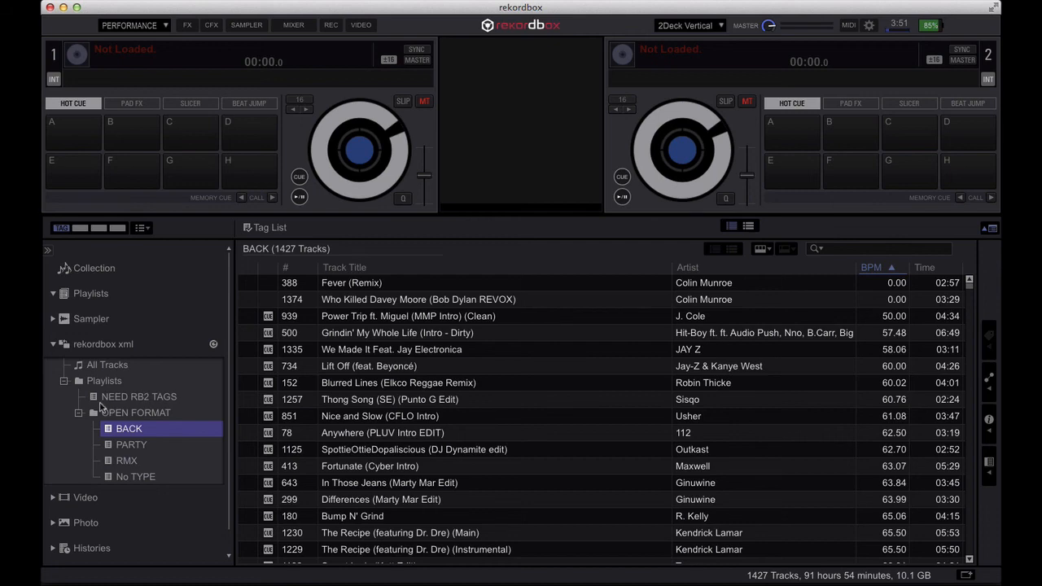